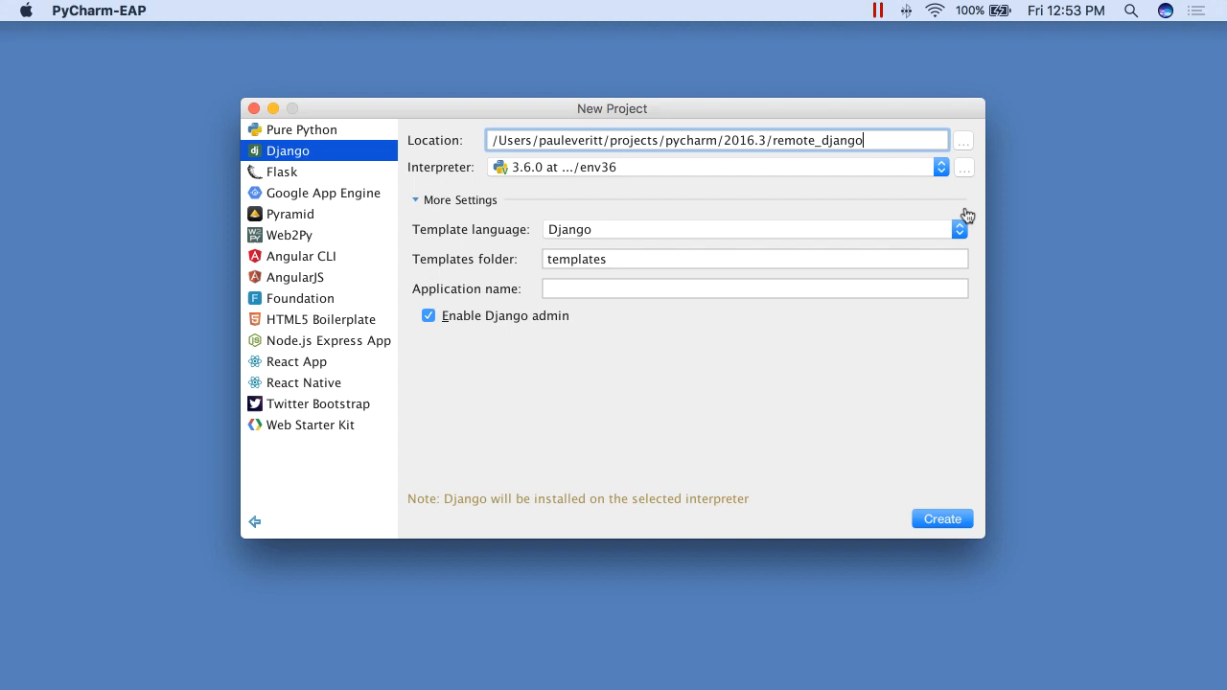
# - Add a remote SSH interpreter on ubuntu.local and create the remote_django project with it
pyautogui.click(964, 167)
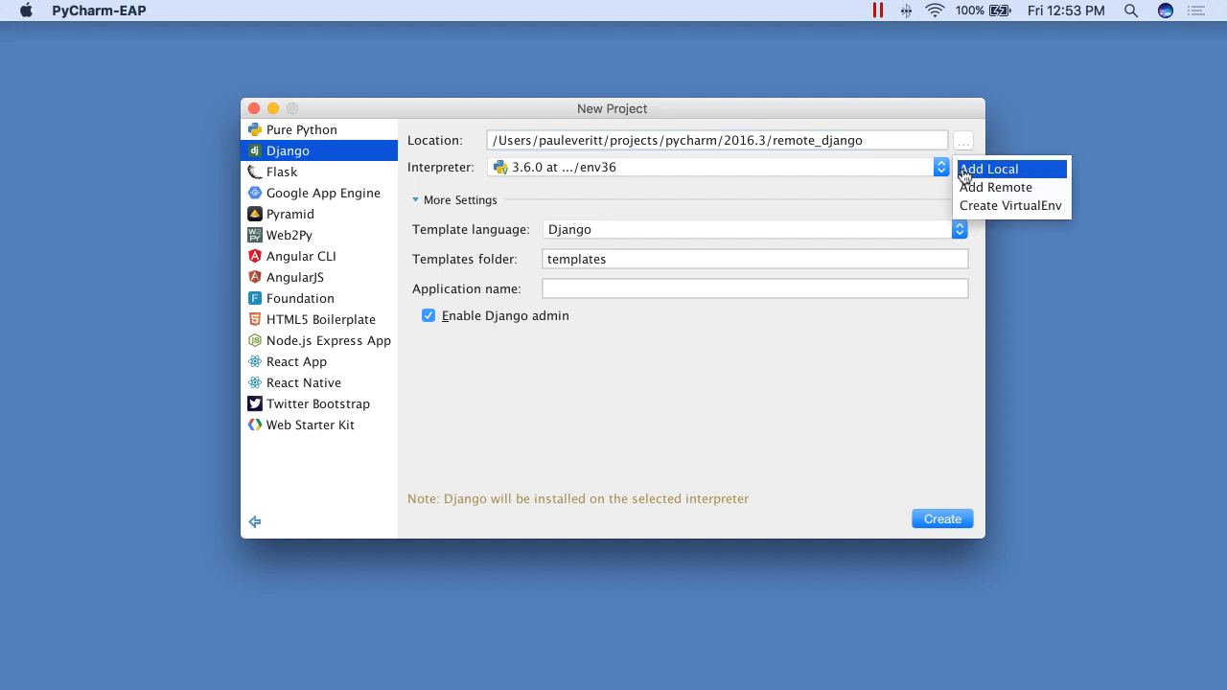
pyautogui.click(994, 188)
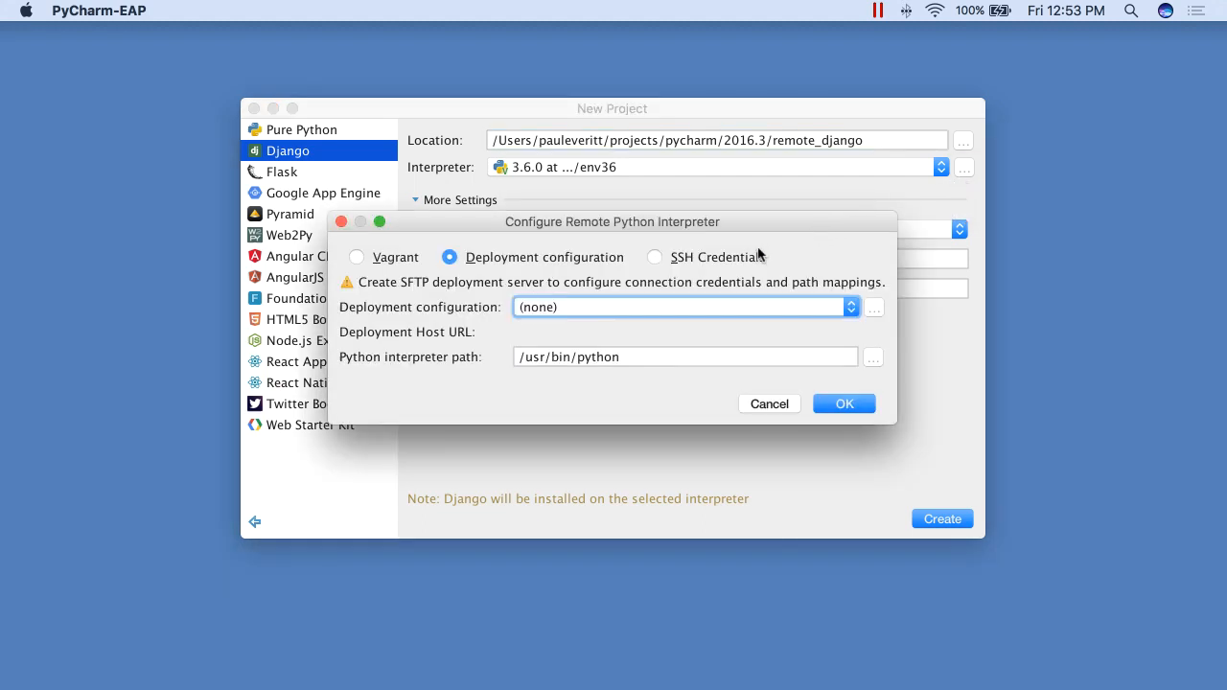
pyautogui.click(656, 257)
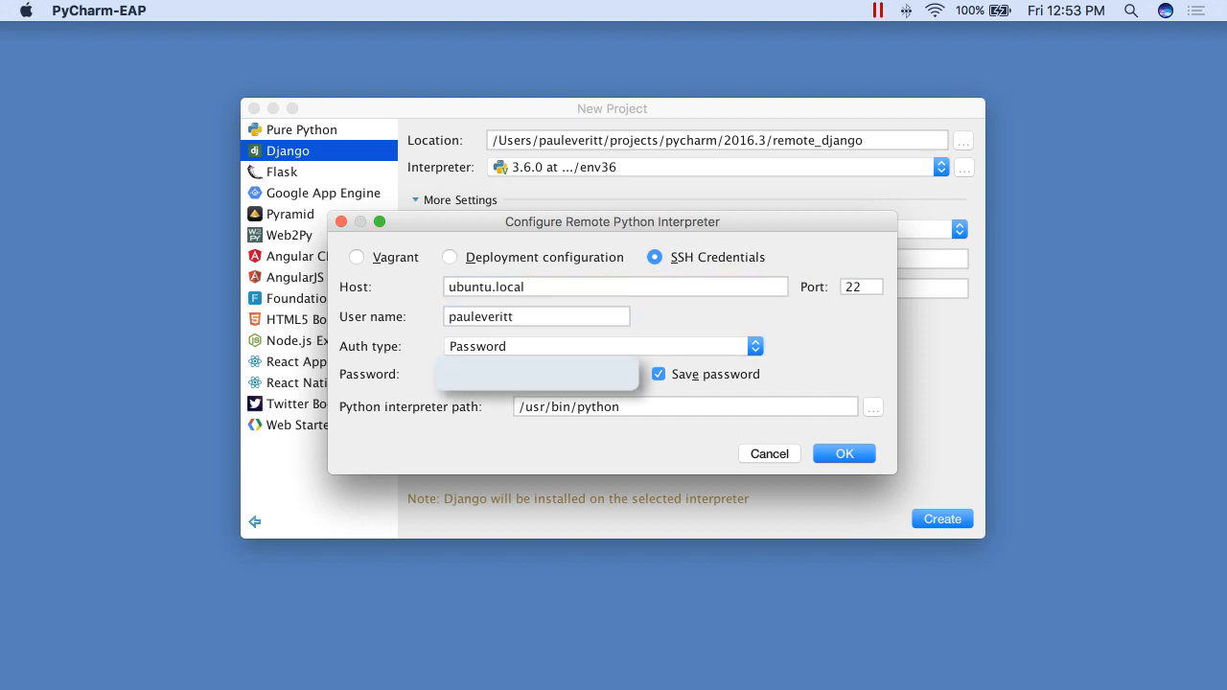
pyautogui.click(843, 452)
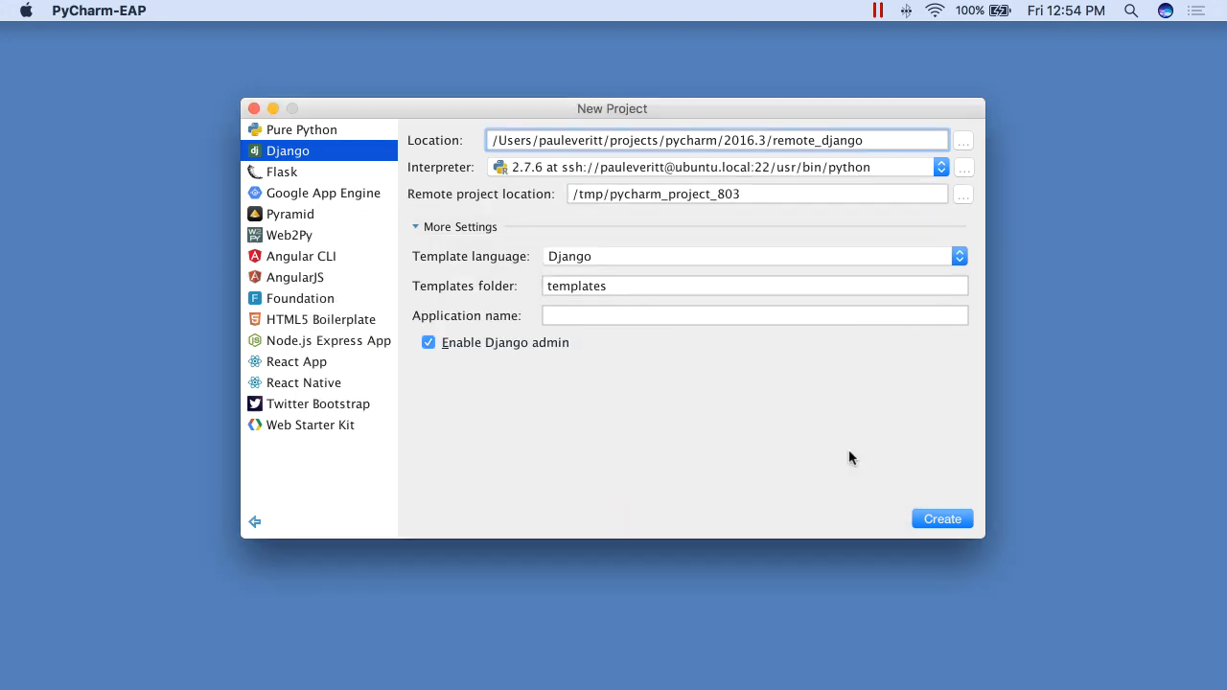
pyautogui.click(942, 518)
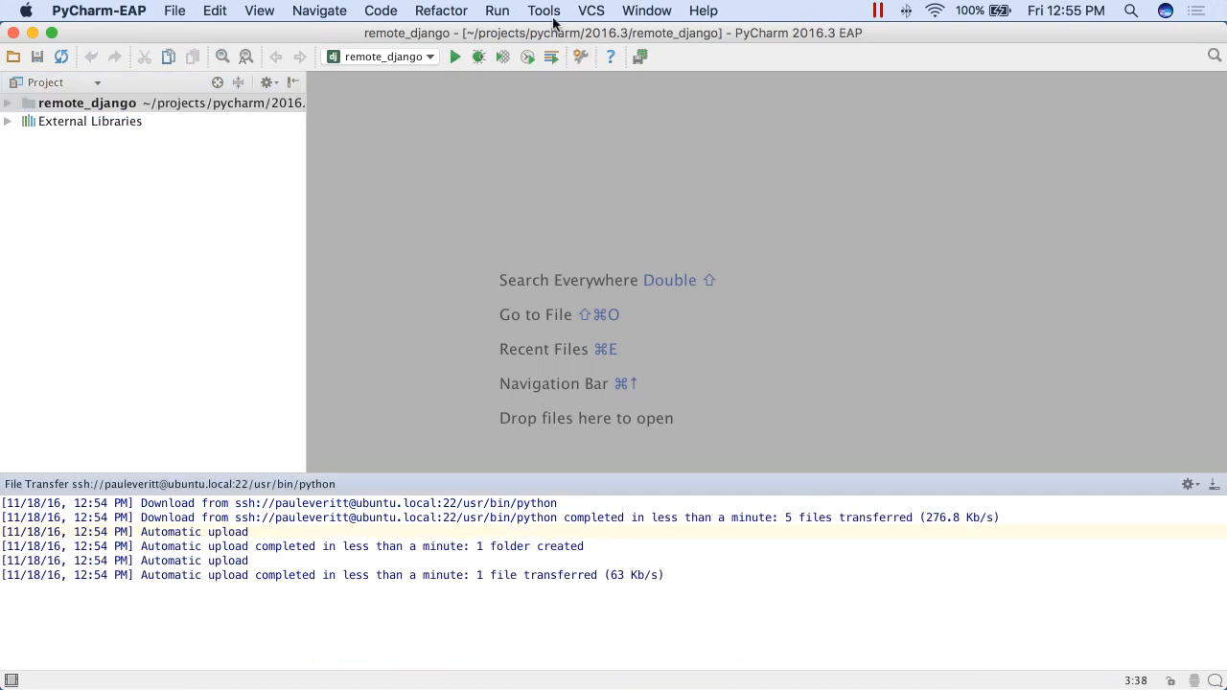
# - Run the manage.py task runner from the Tools menu and start typing 'mi'
pyautogui.click(545, 12)
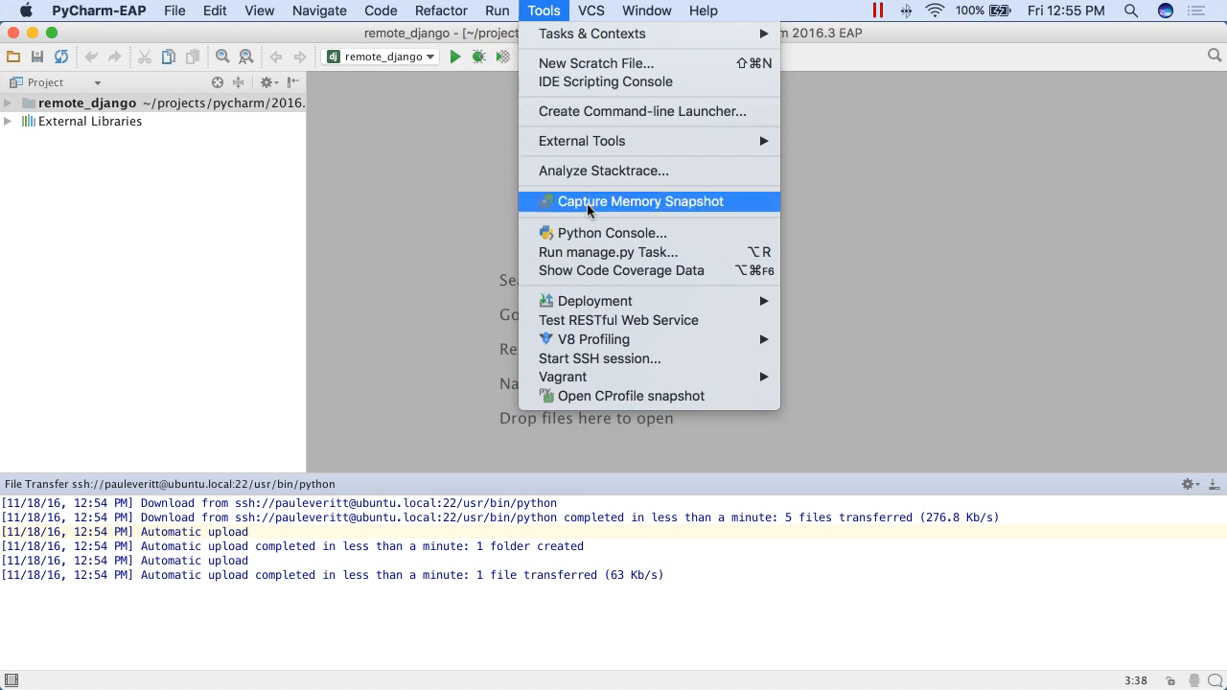
pyautogui.click(607, 253)
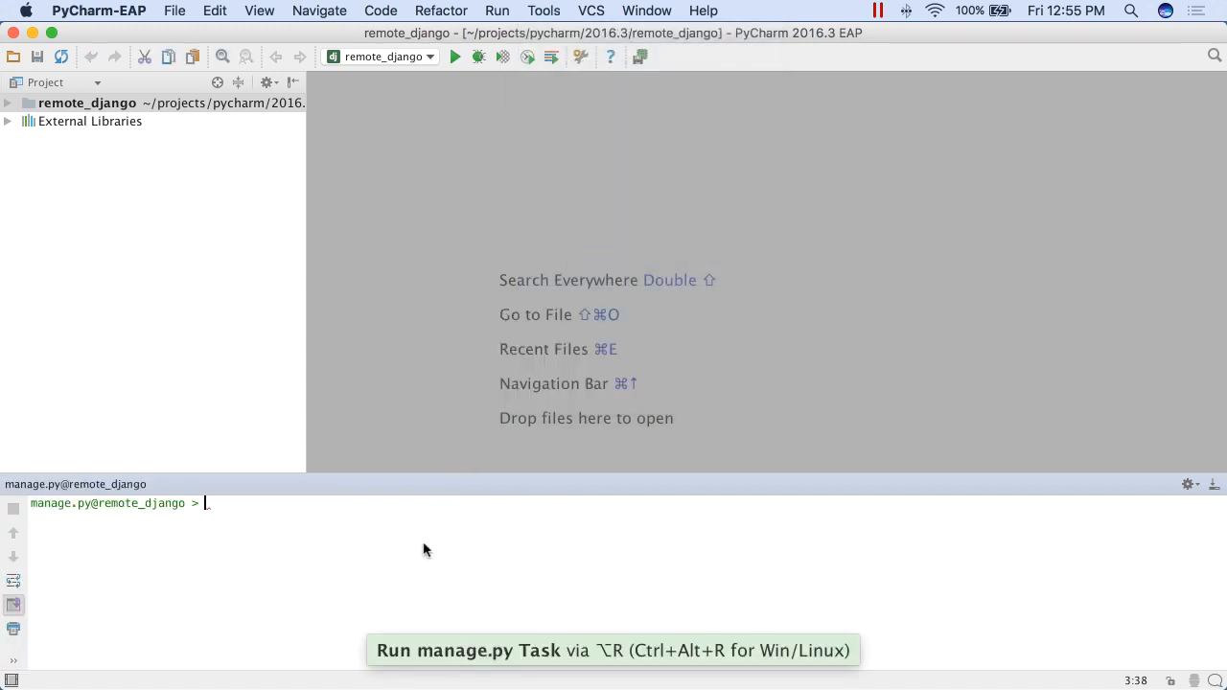
pyautogui.write('mi')
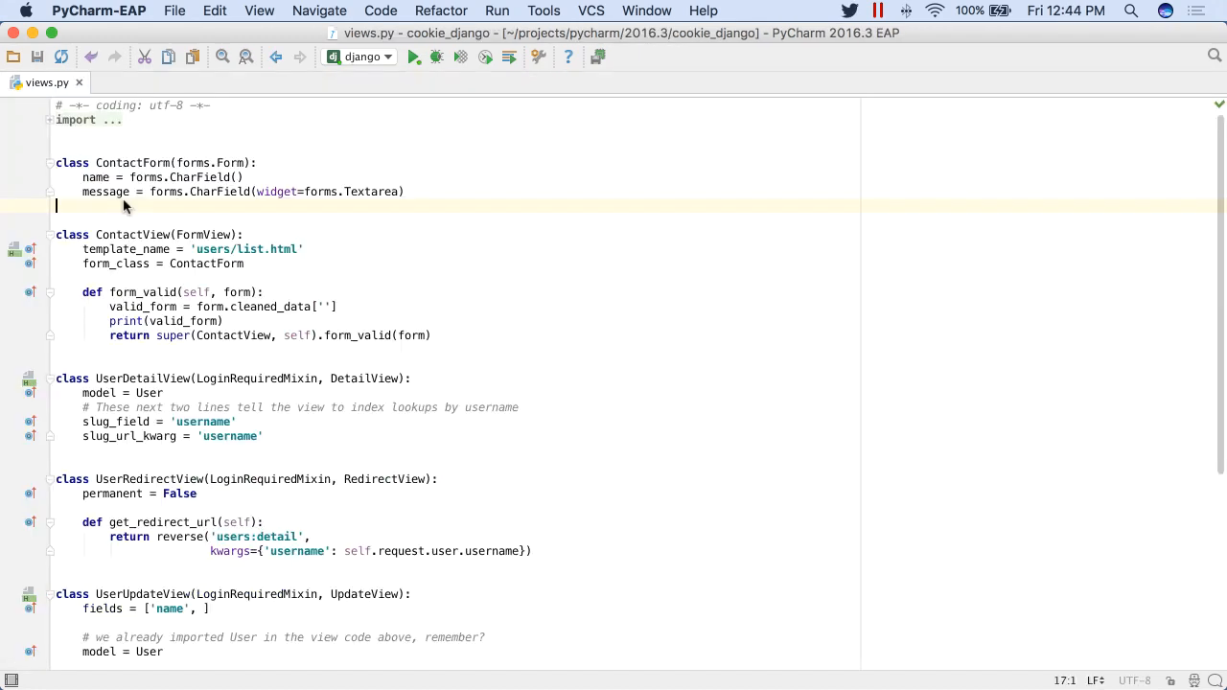
# - Fill the empty cleaned_data key in form_valid with 'message'
pyautogui.doubleClick(106, 191)
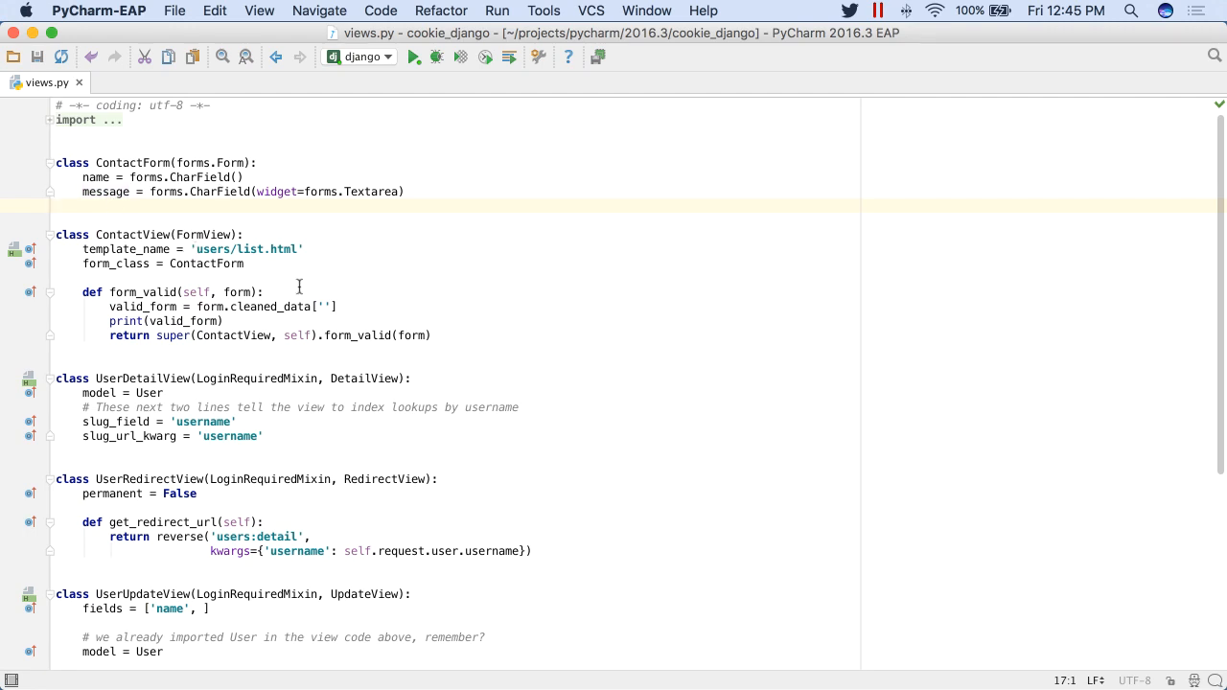
pyautogui.click(326, 307)
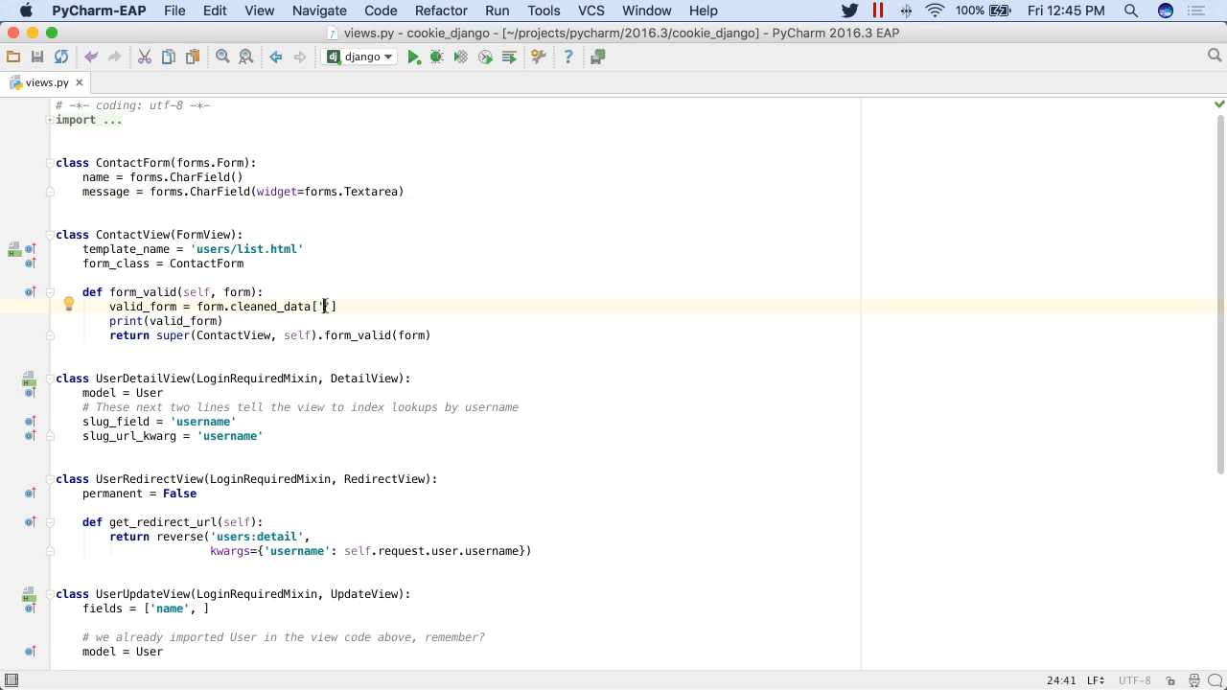
pyautogui.write('me')
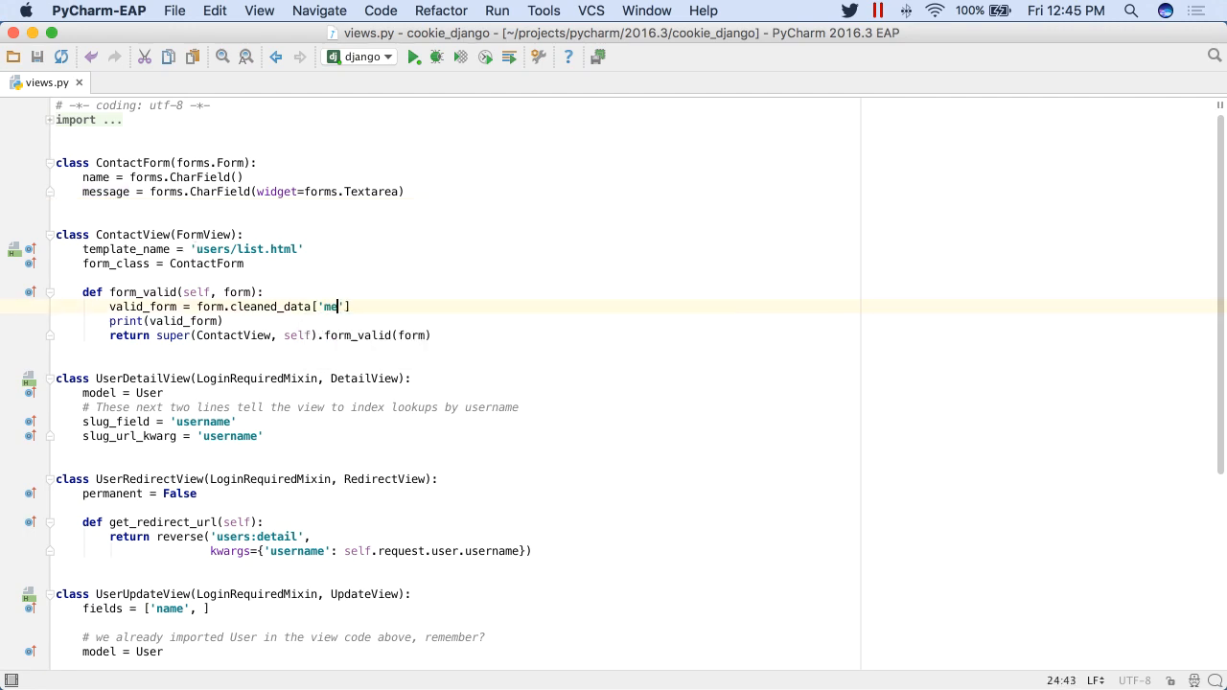
pyautogui.write('ssage')
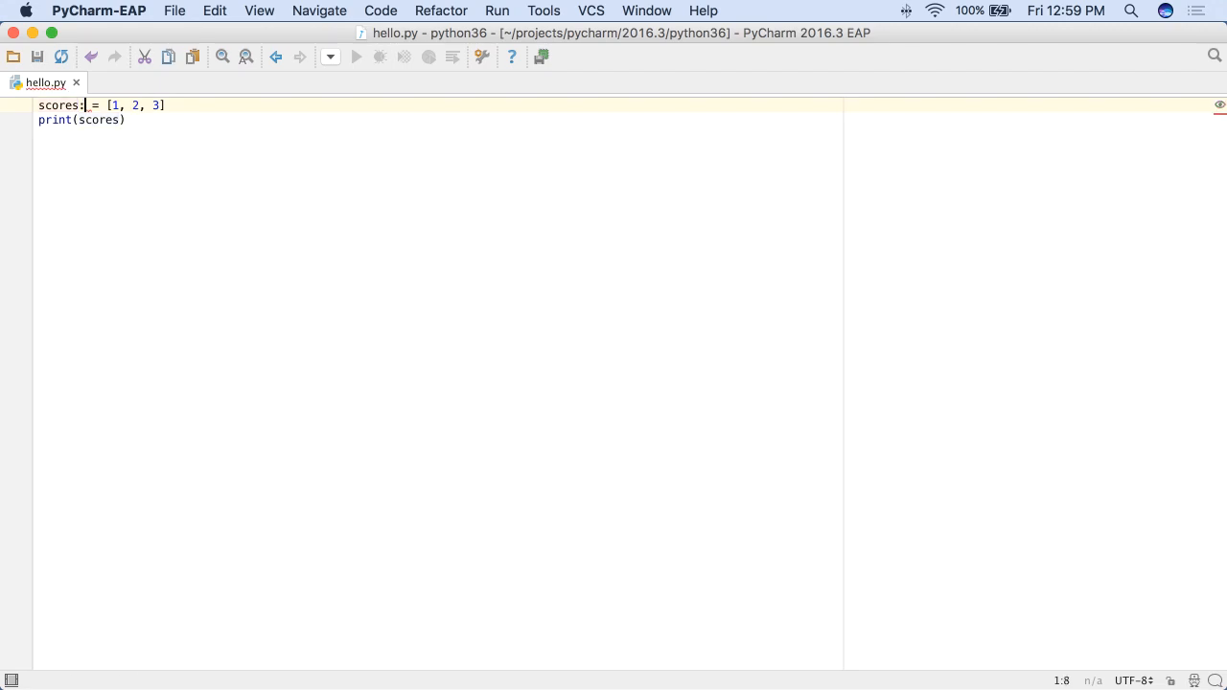
# - Annotate scores as List[int], importing List from typing
pyautogui.write('List')
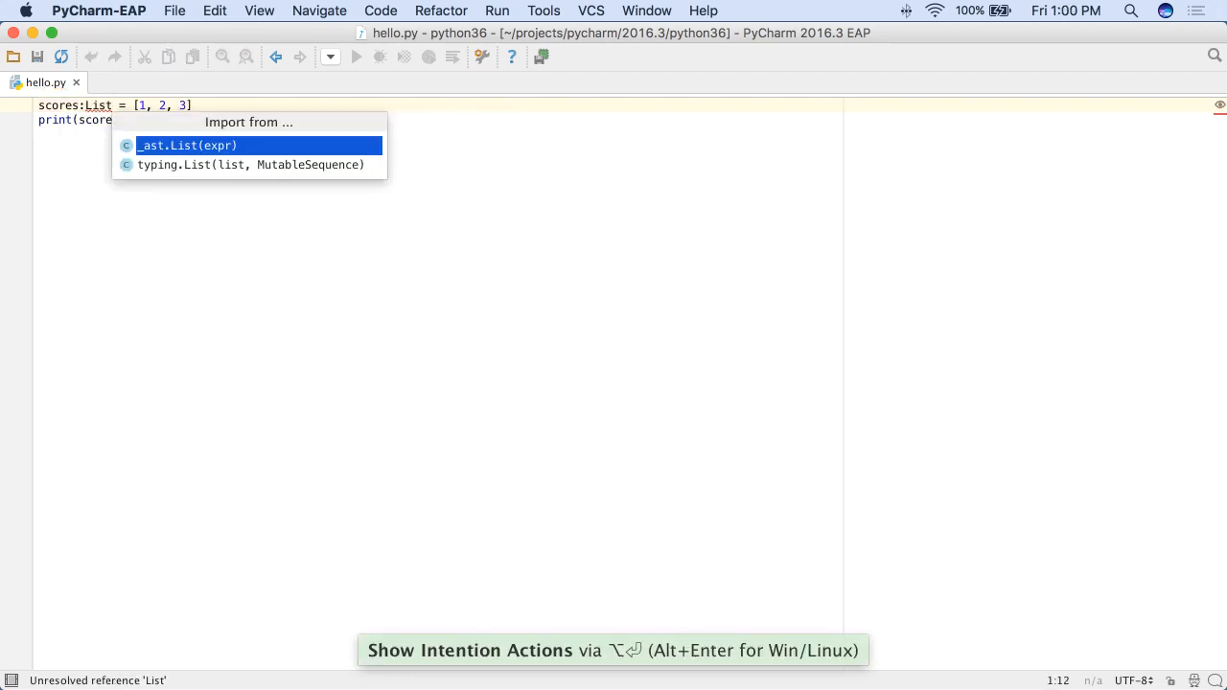
pyautogui.click(250, 165)
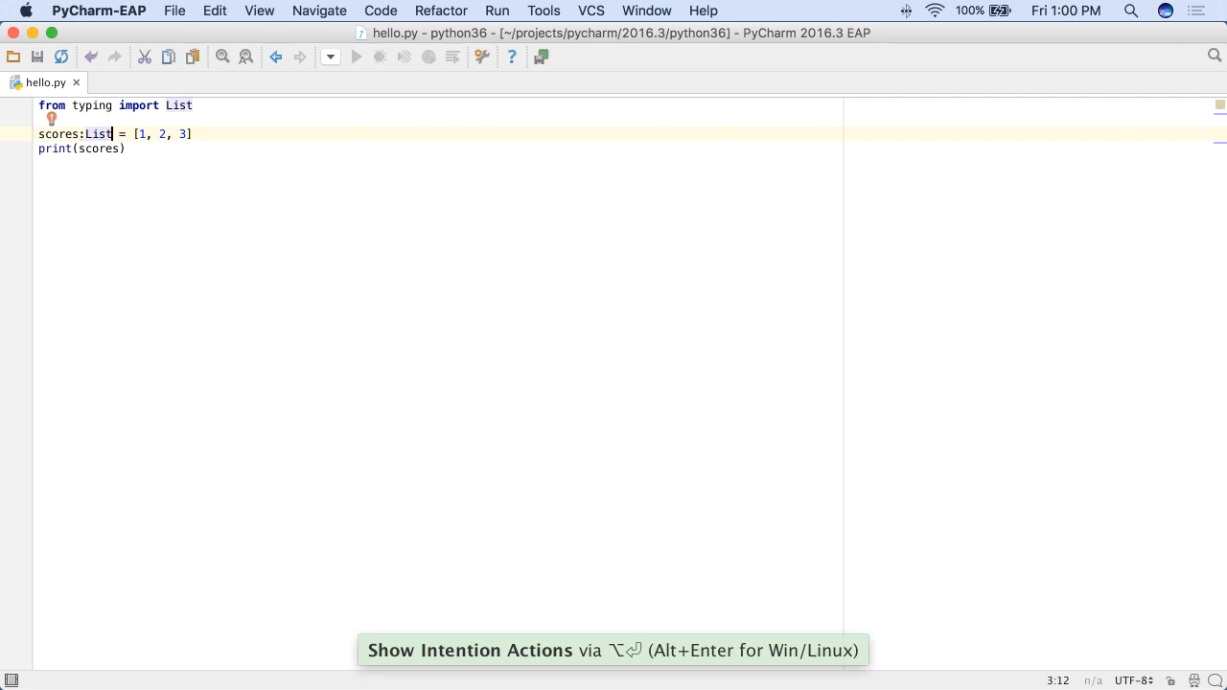
pyautogui.write('[int')
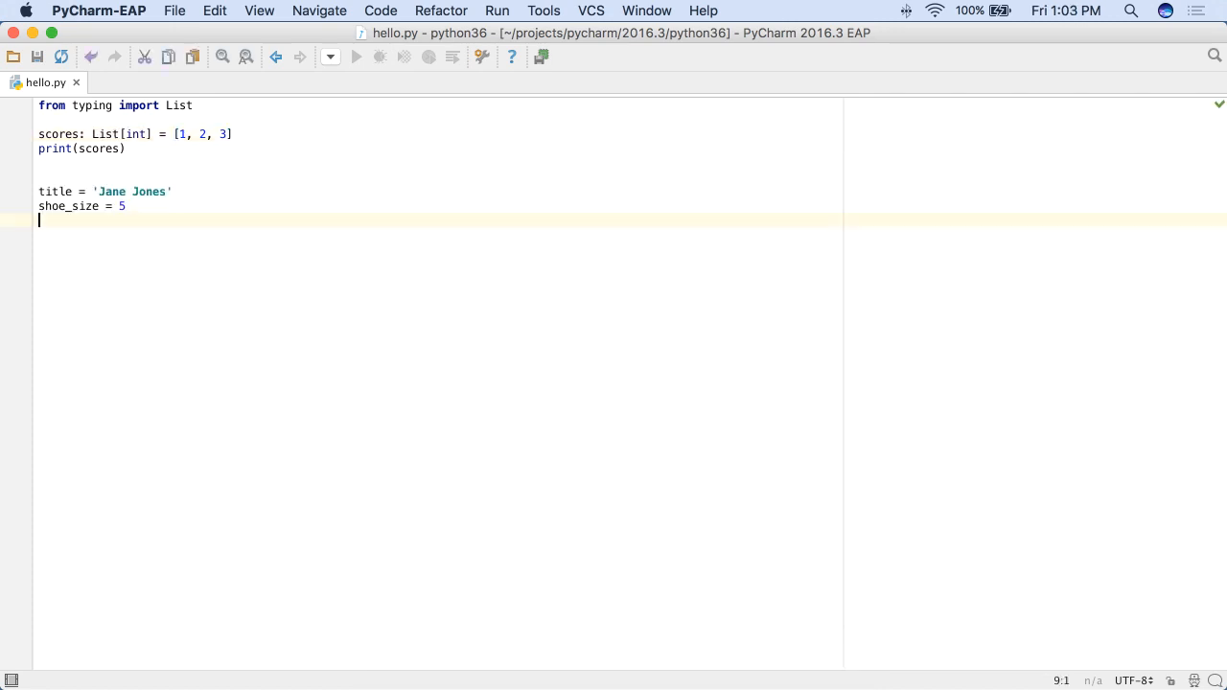
# - Write msg as an f-string from title.upper() and shoe_size:02, then apply an intention action
pyautogui.write("msg = f'{")
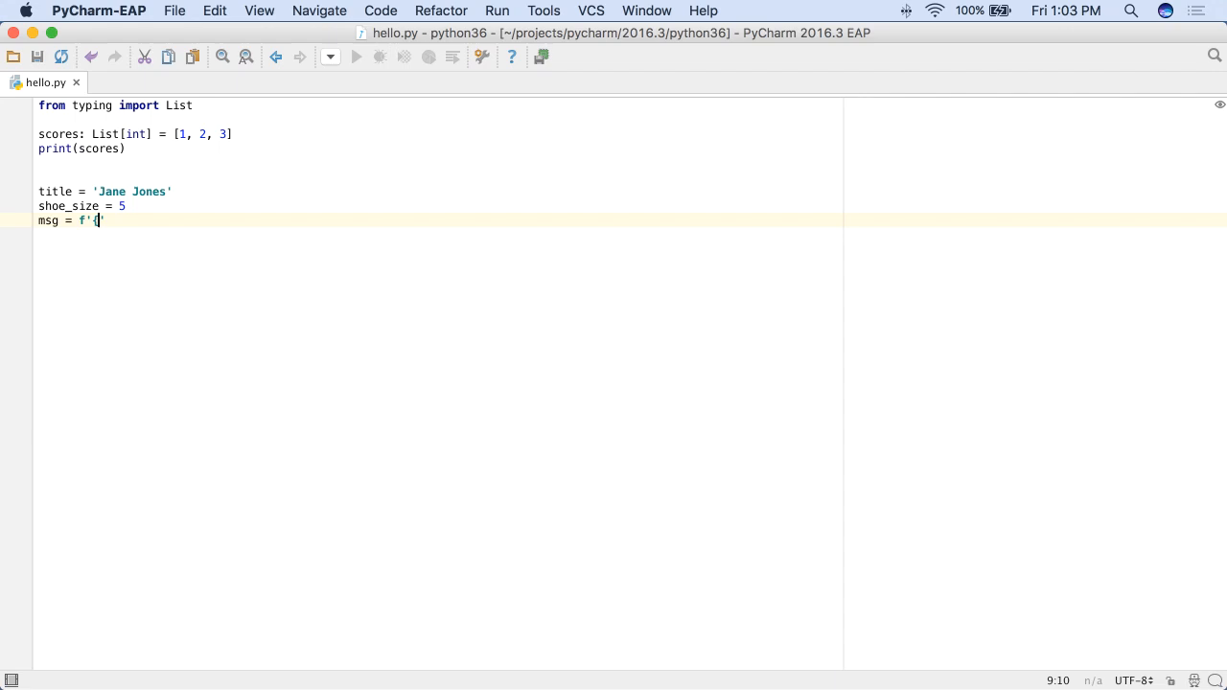
pyautogui.write('{title.upper()} -')
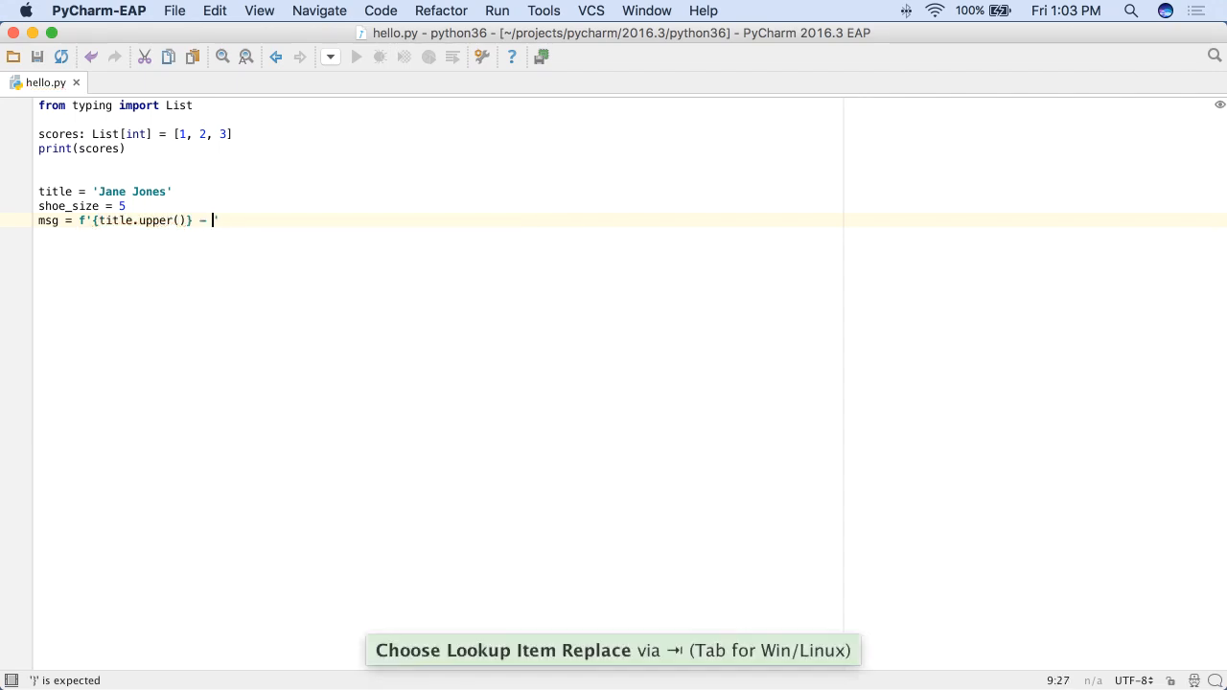
pyautogui.write('{shoe_size:02')
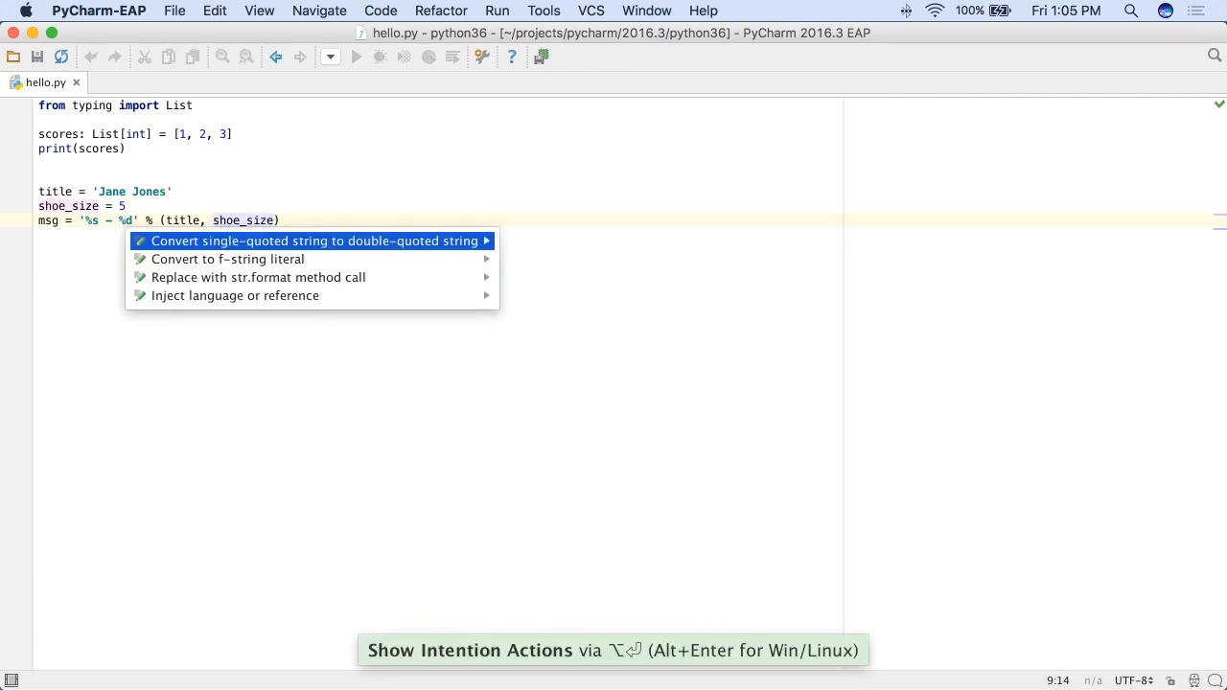
pyautogui.click(226, 259)
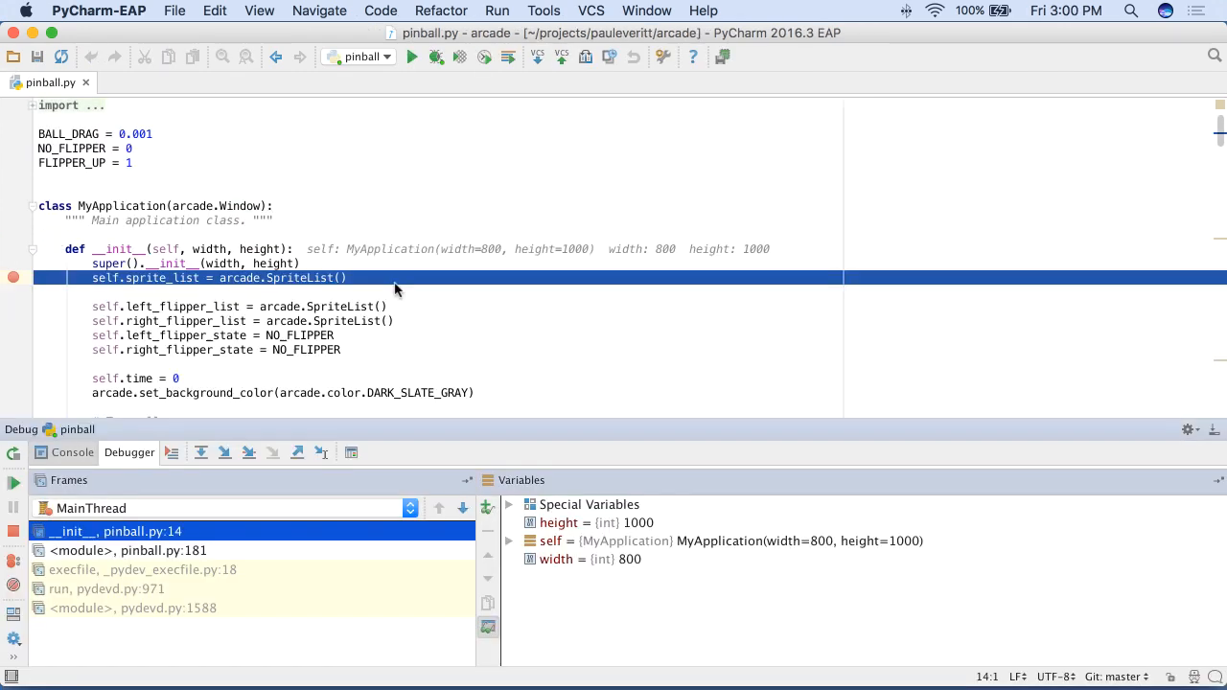
pyautogui.moveTo(507, 498)
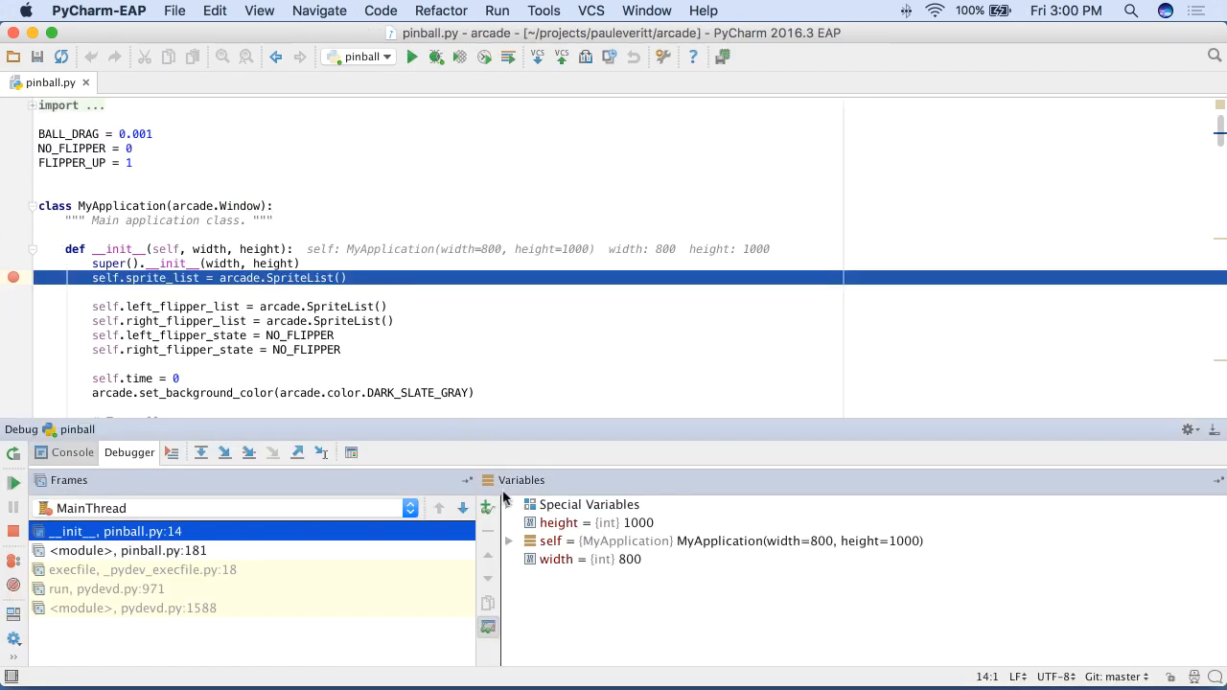
# - View the df variable as a coloured DataFrame grid from the debugger's Variables pane
pyautogui.click(510, 505)
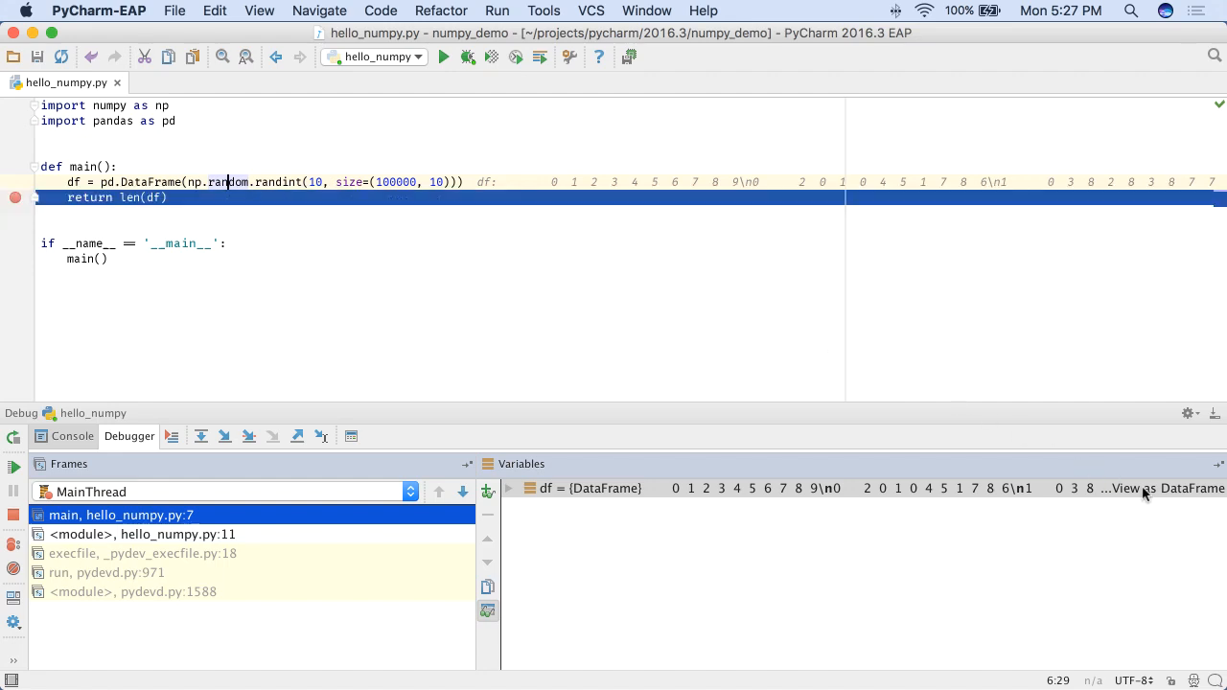
pyautogui.click(1162, 489)
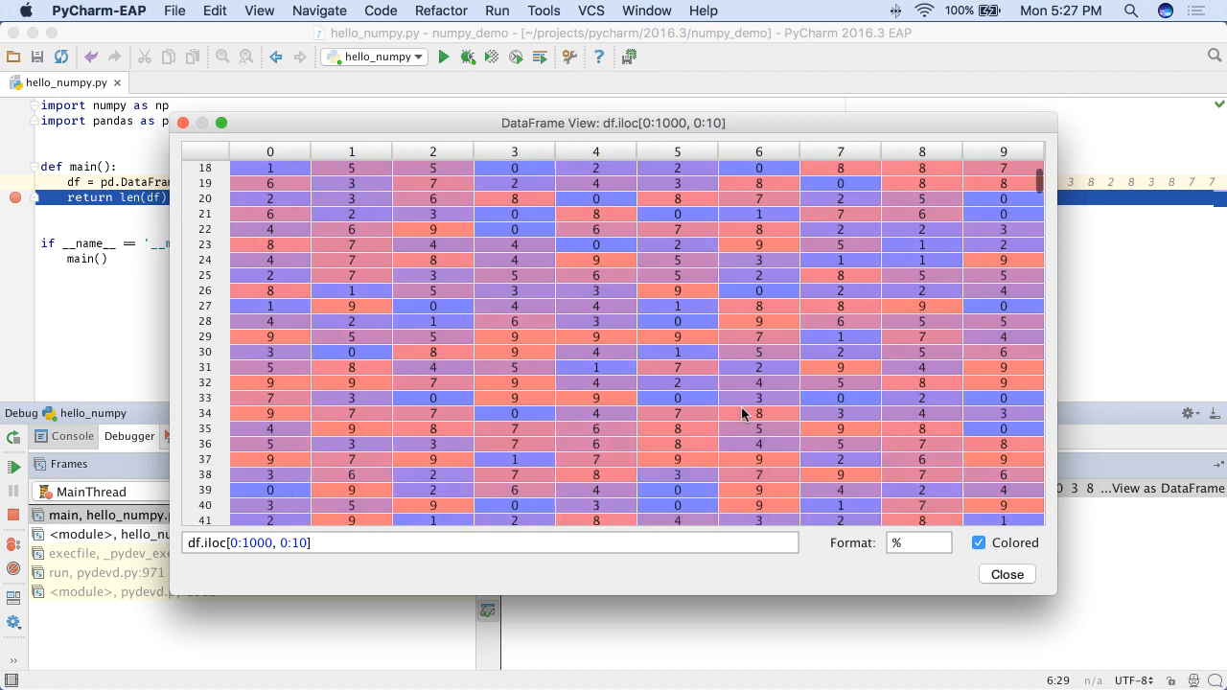
pyautogui.scroll(-3)
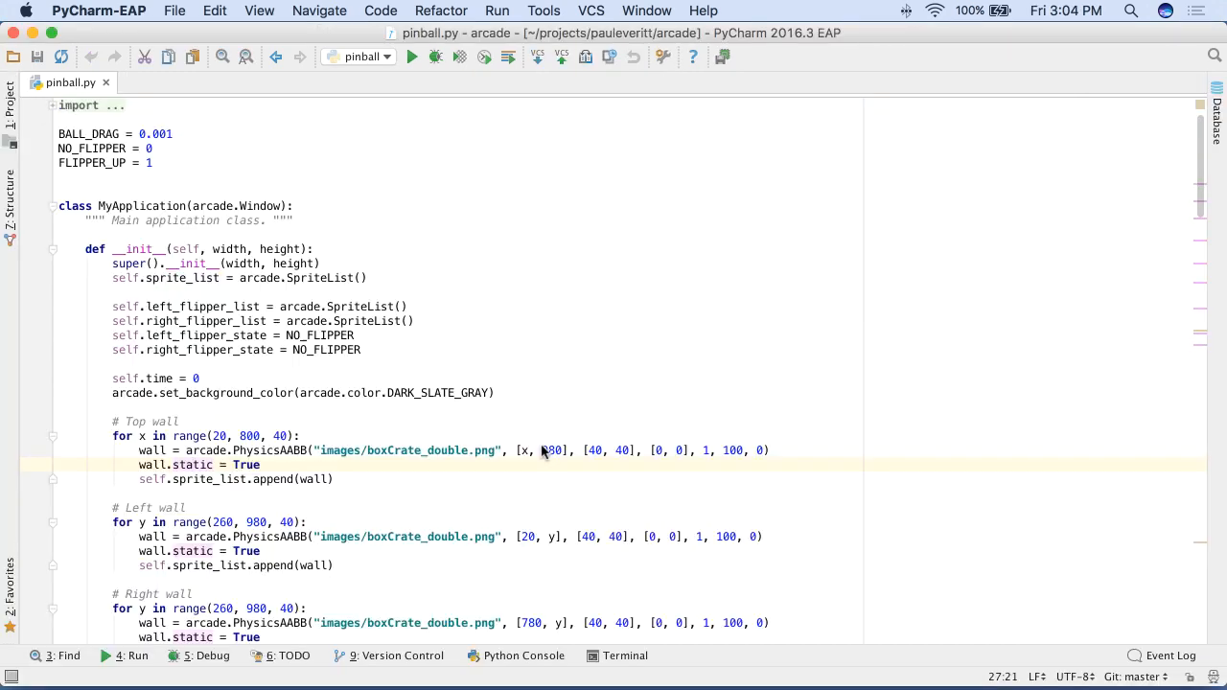
# - Run 'which pip' in the project terminal to confirm it resolves to env36
pyautogui.click(625, 656)
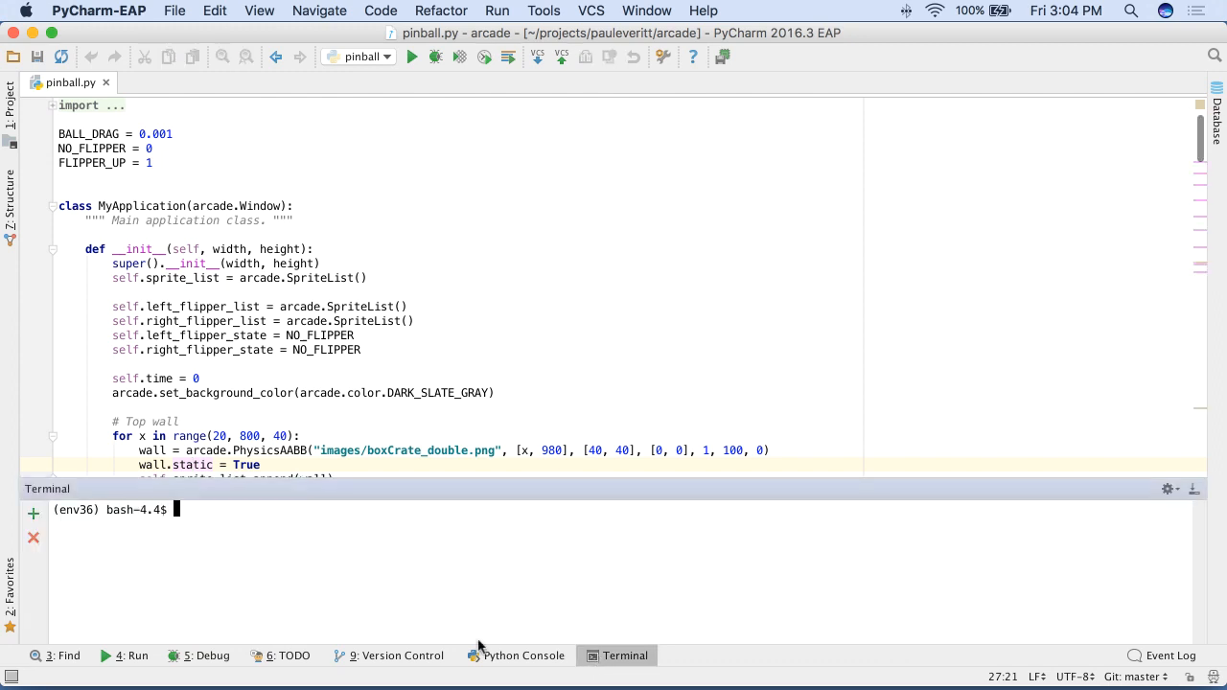
pyautogui.write('wh')
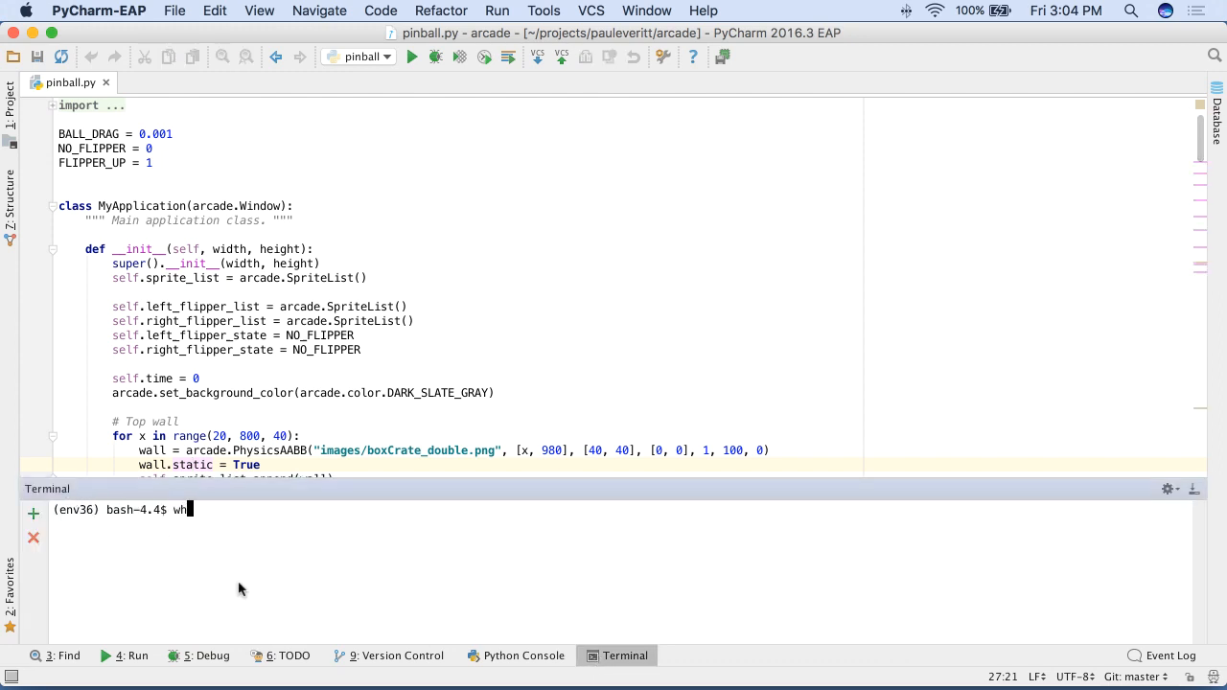
pyautogui.press('Return')
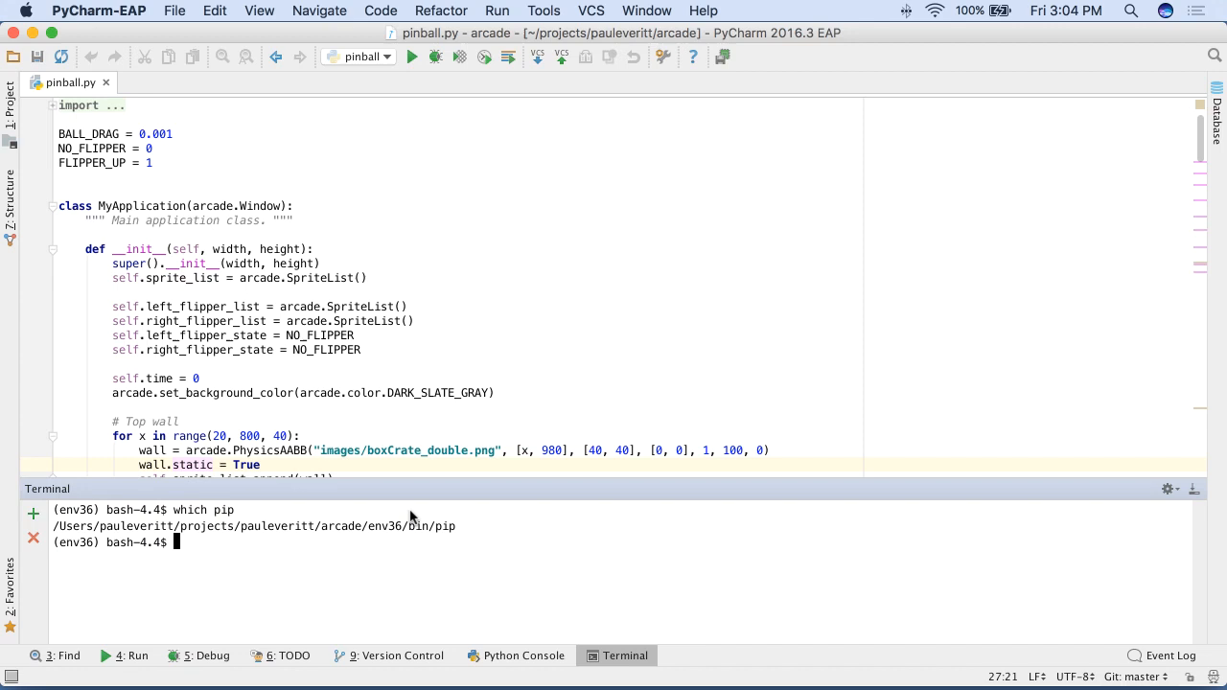
pyautogui.moveTo(399, 537)
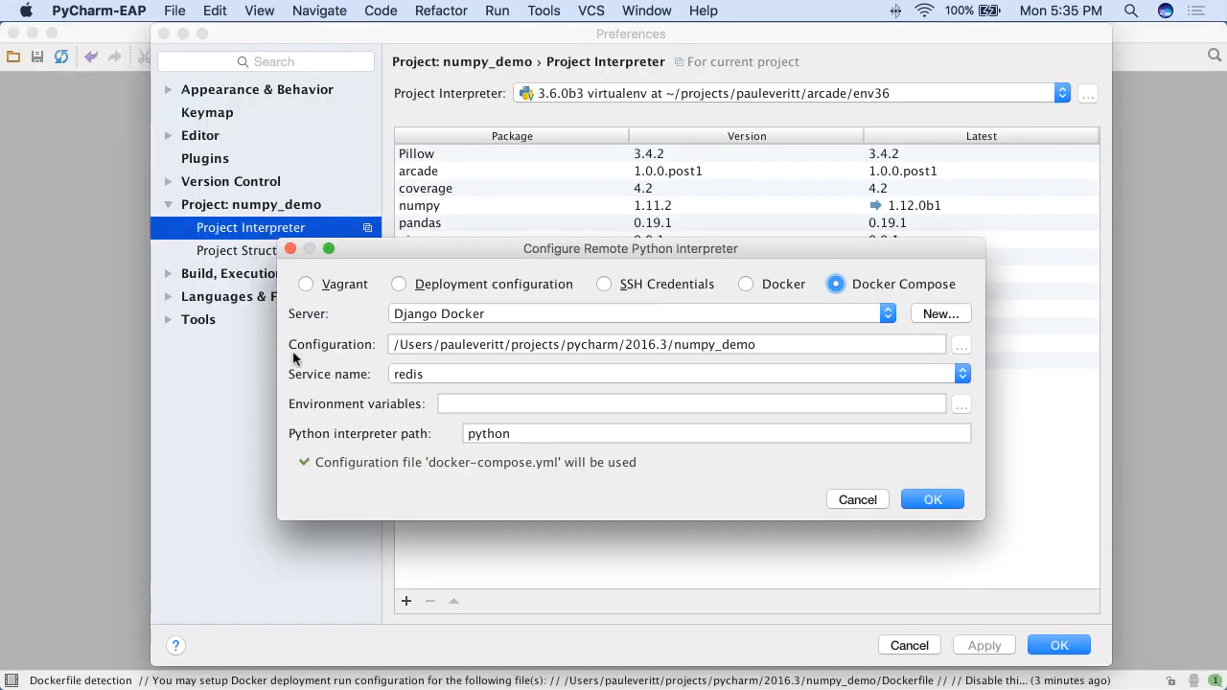
pyautogui.moveTo(334, 406)
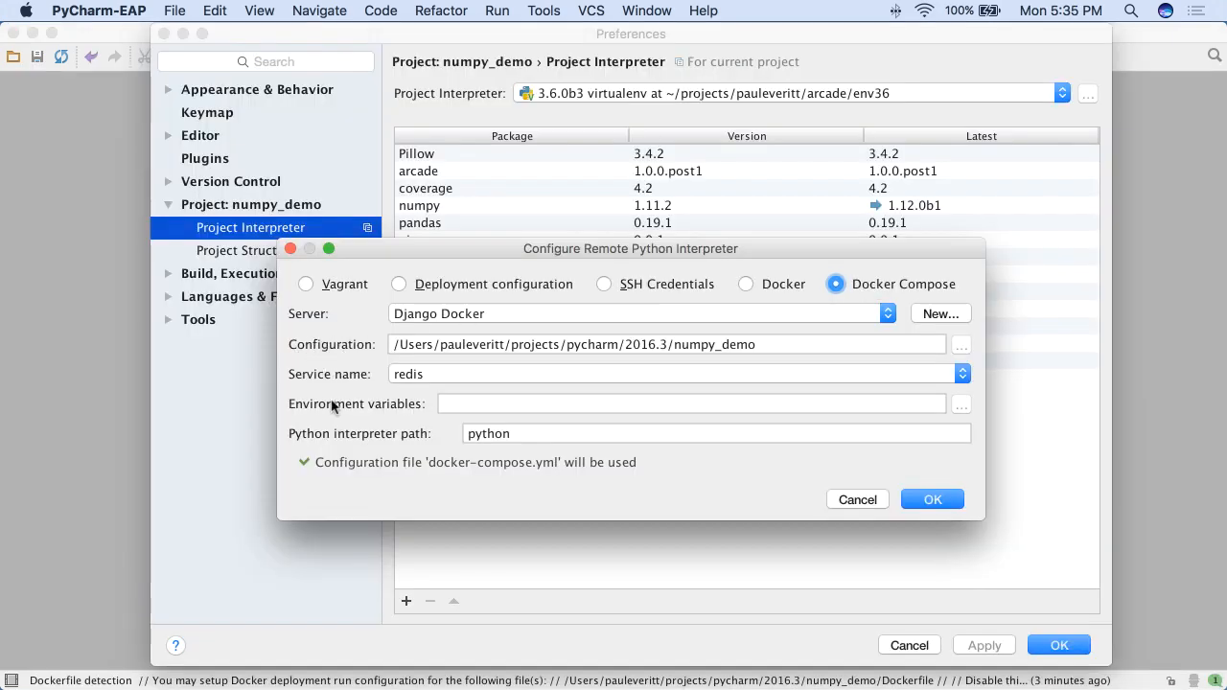
pyautogui.moveTo(341, 412)
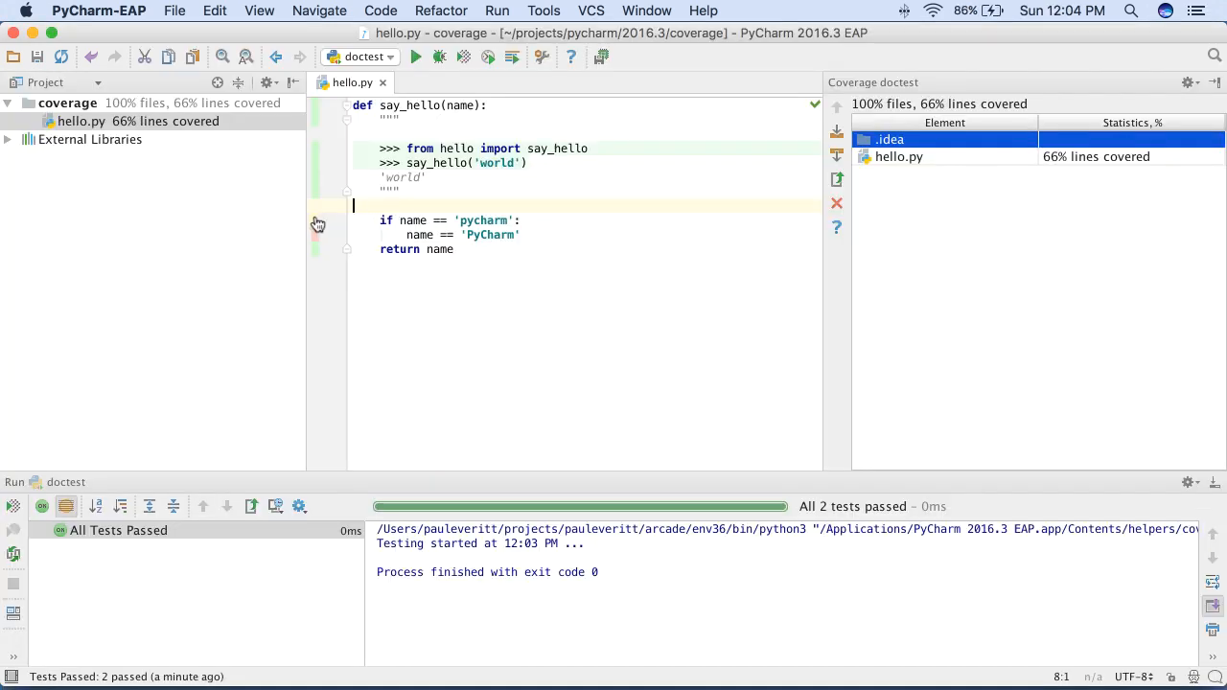
# - Expand the src/app folder of the ngcli project in the Project tree
pyautogui.click(317, 223)
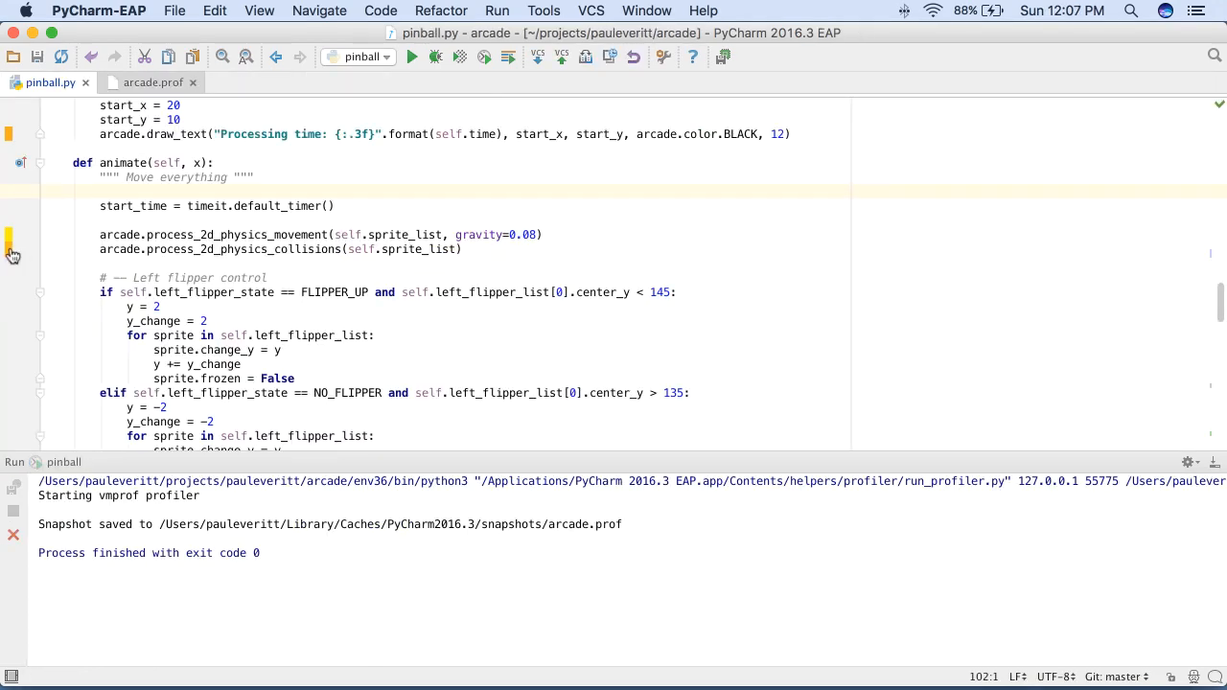
pyautogui.moveTo(10, 242)
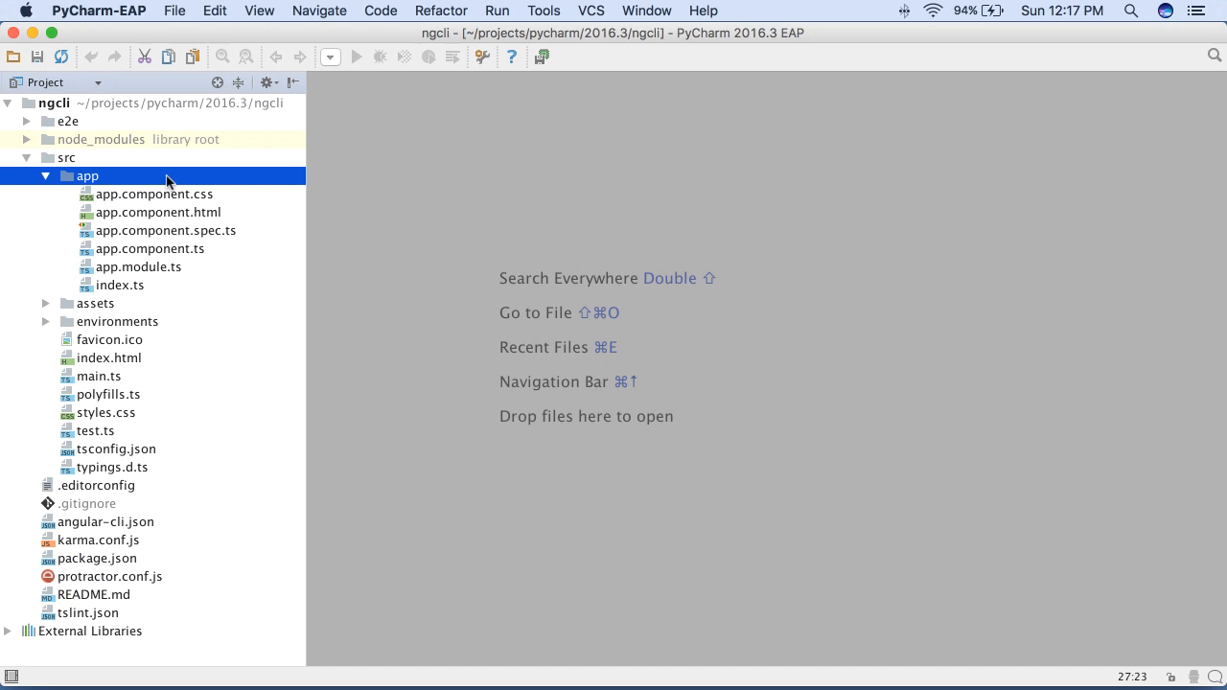
# - Generate an Angular CLI component named hello in the app folder and synchronize the project tree
pyautogui.rightClick(89, 177)
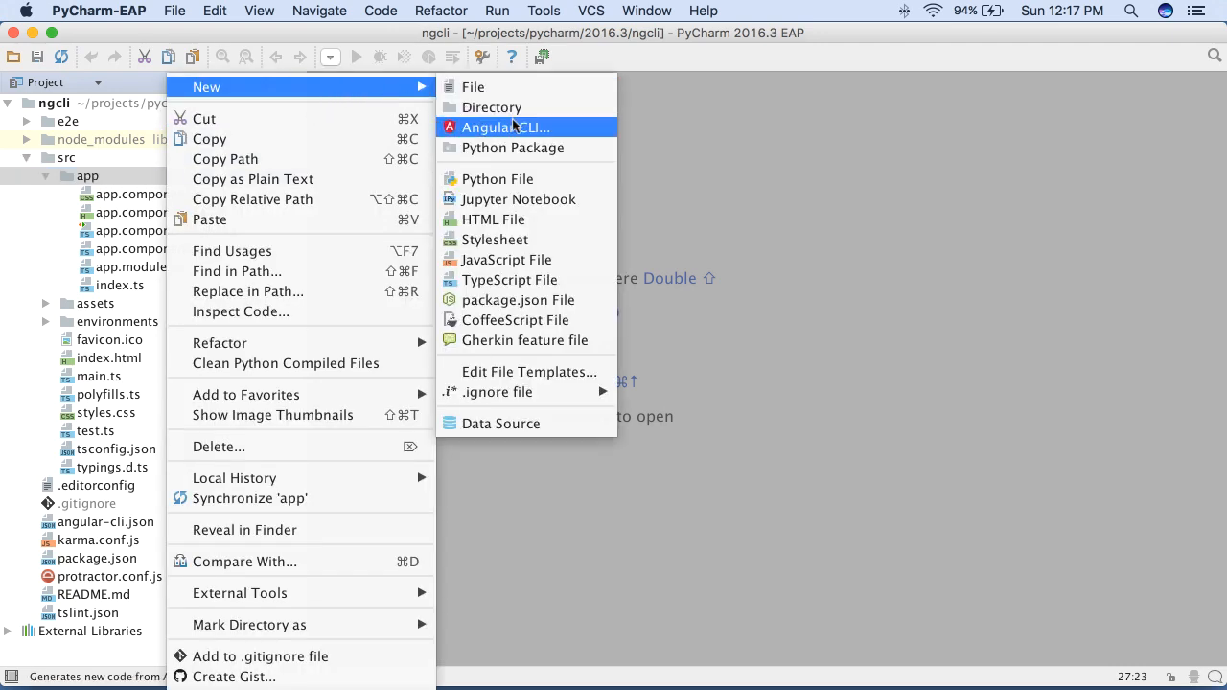
pyautogui.click(506, 127)
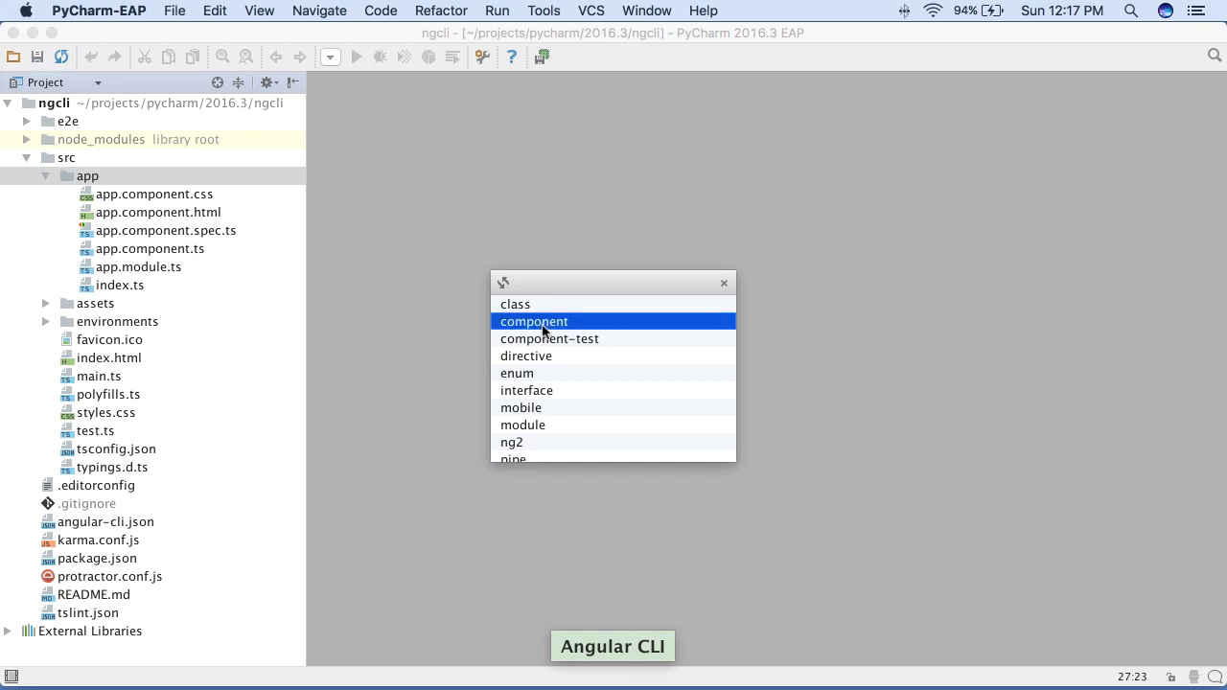
pyautogui.click(533, 323)
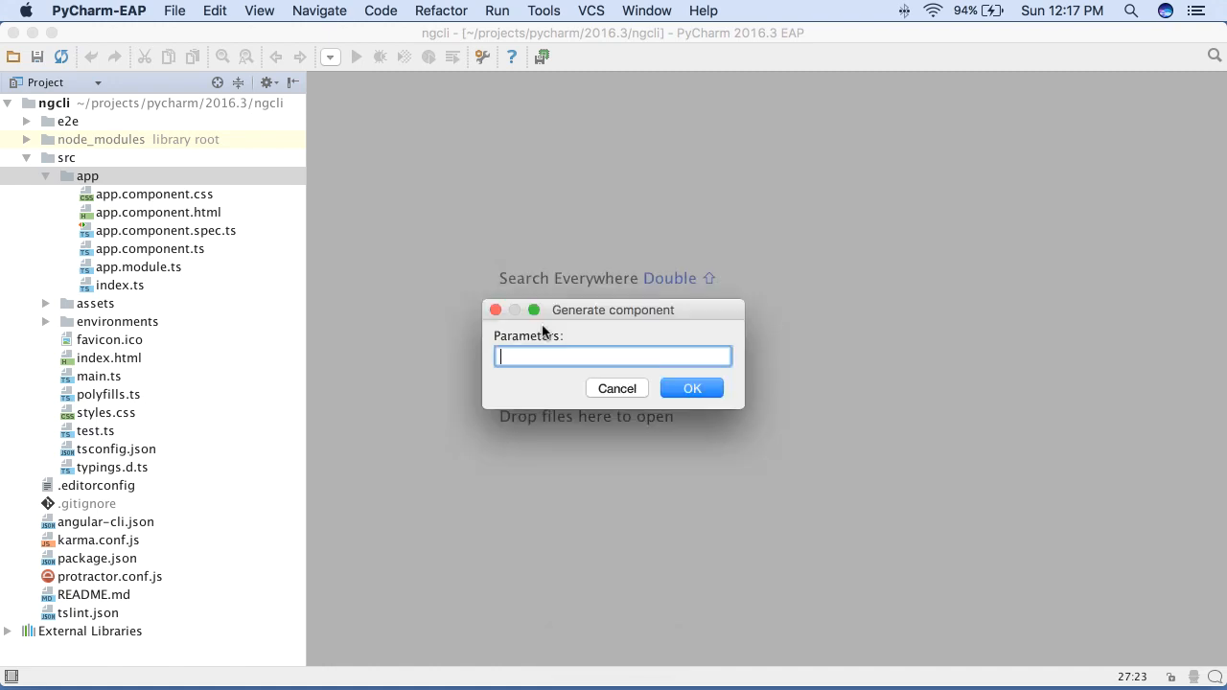
pyautogui.click(690, 387)
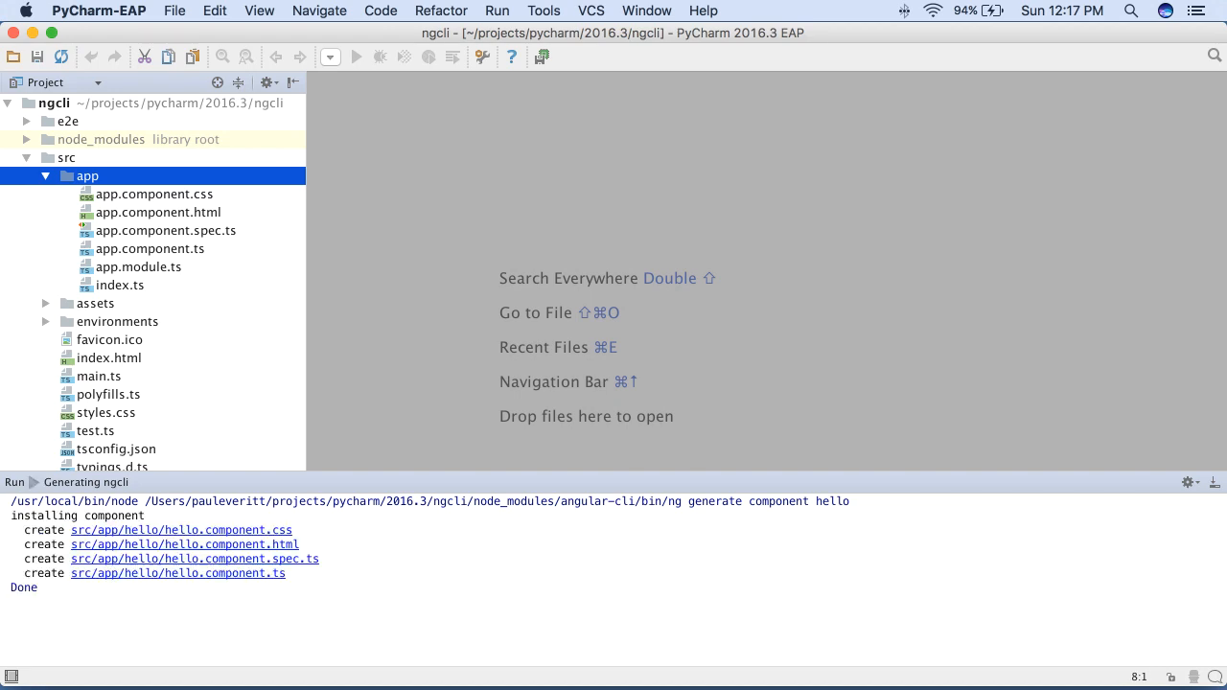
pyautogui.click(62, 58)
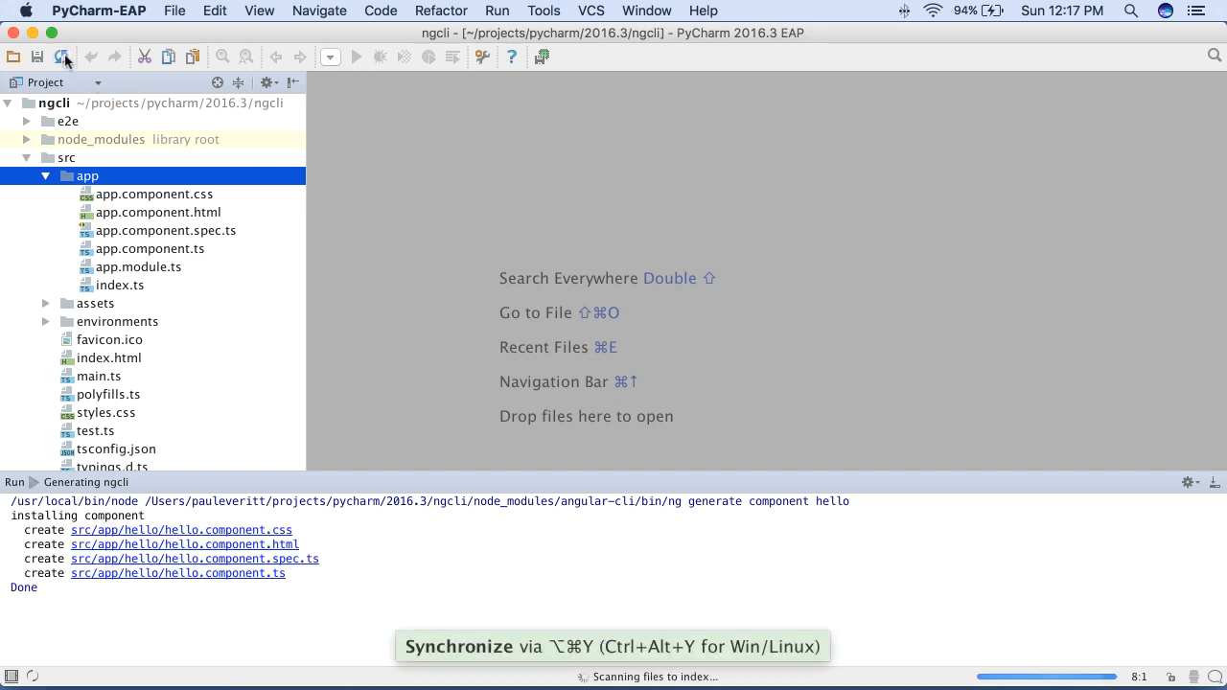
pyautogui.click(62, 58)
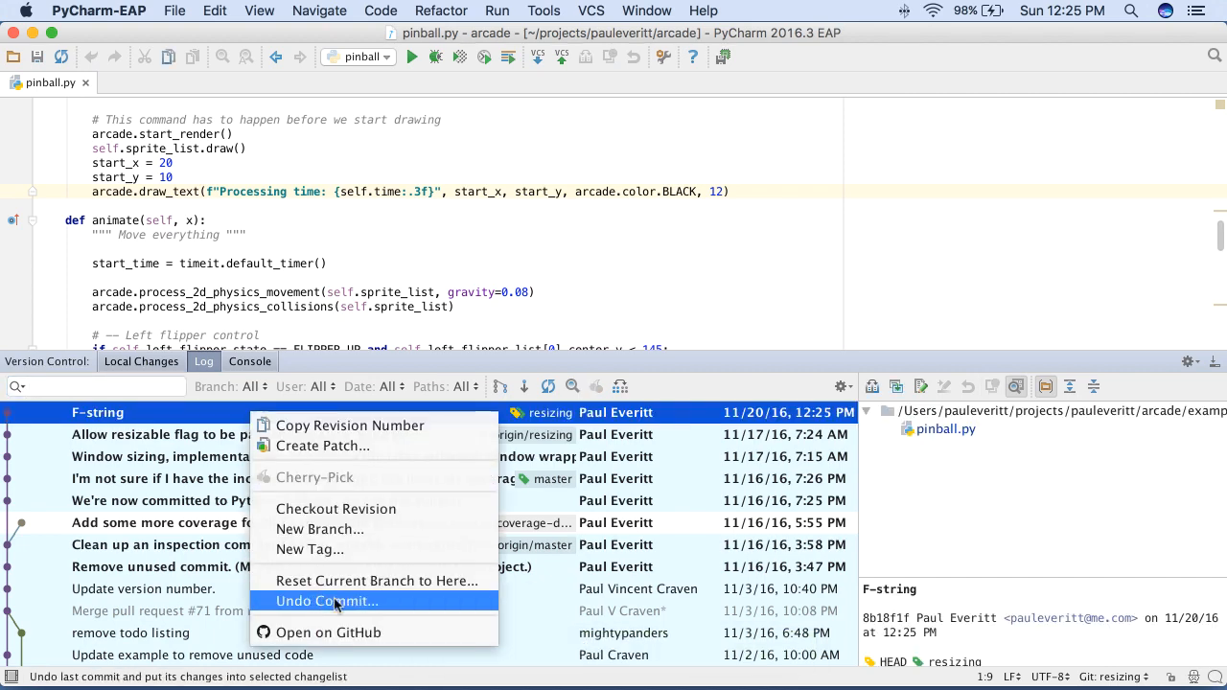
# - Undo the latest F-string commit and view the git commands that ran
pyautogui.click(326, 602)
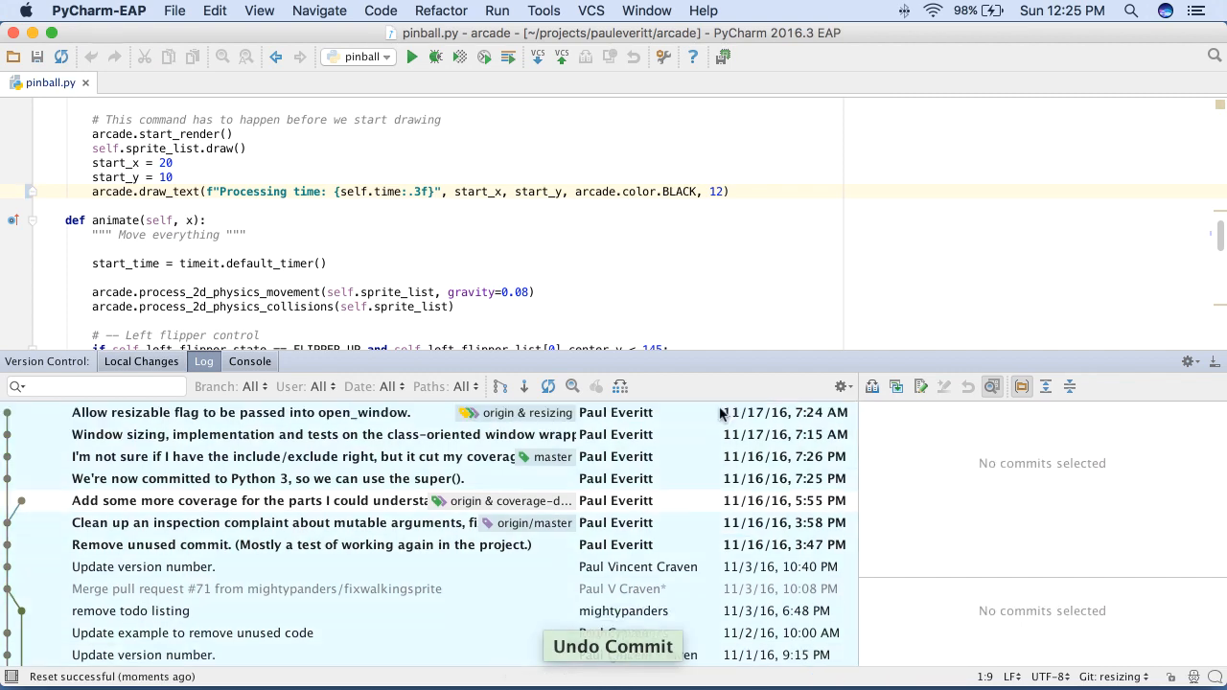
pyautogui.click(249, 361)
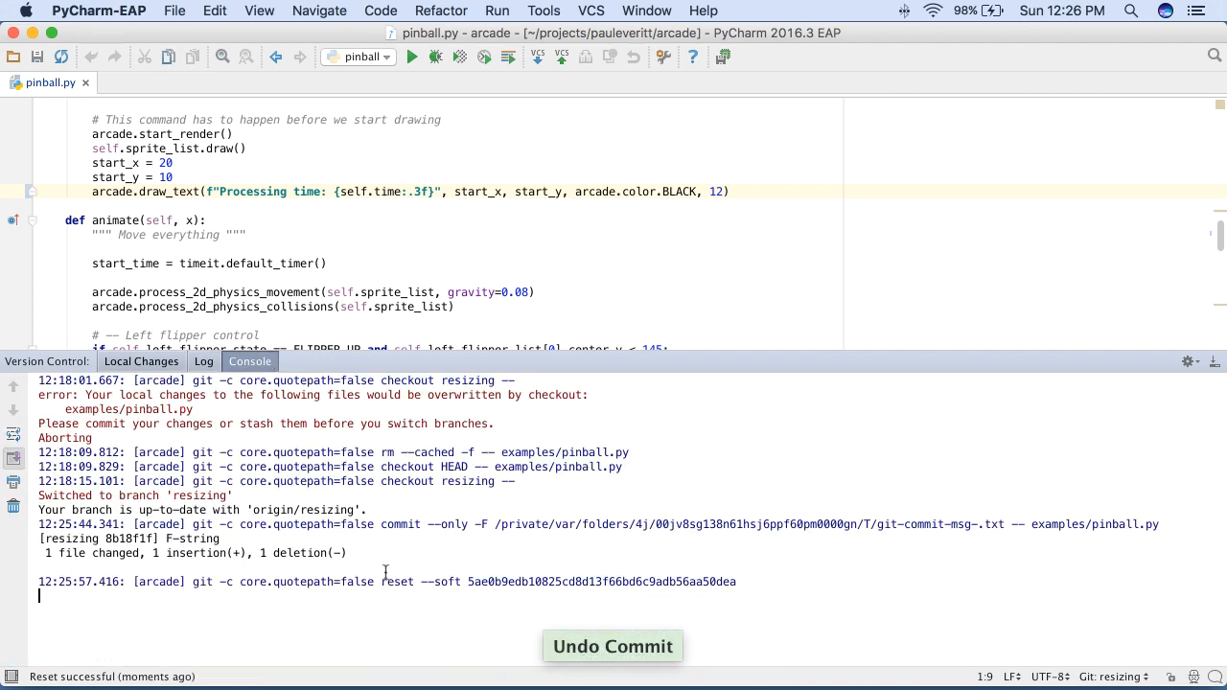
# - Filter the commit log by the text 'cov' and choose a branch filter
pyautogui.click(203, 361)
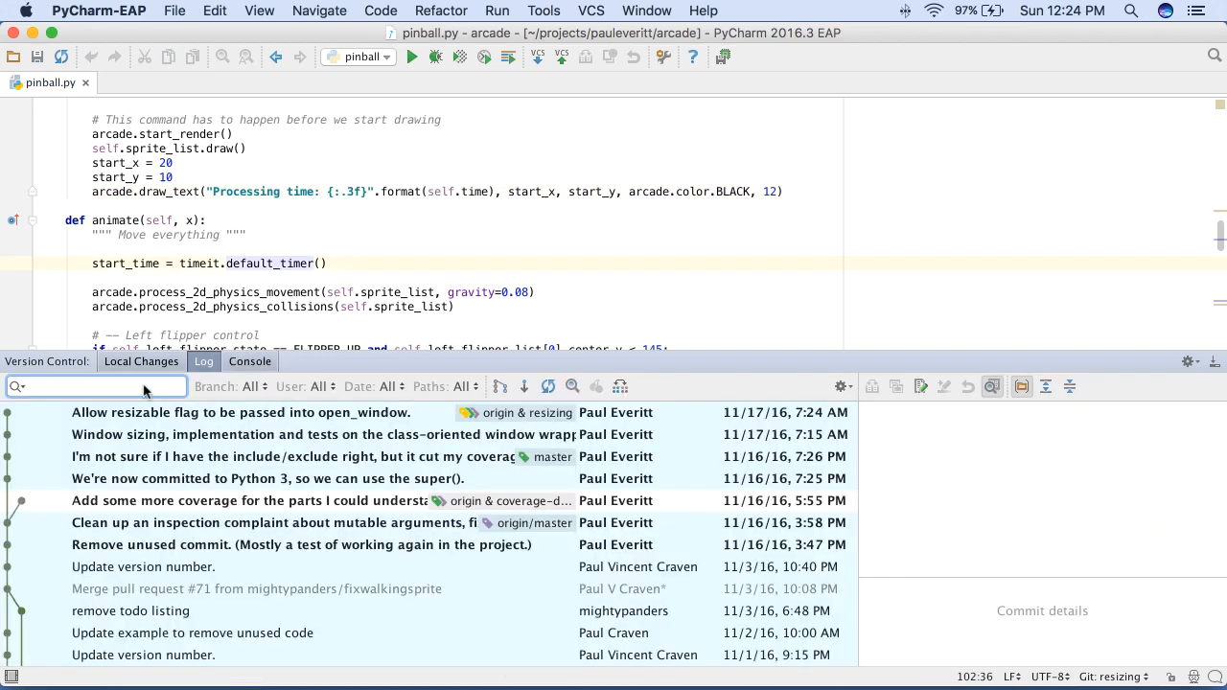
pyautogui.write('coverage')
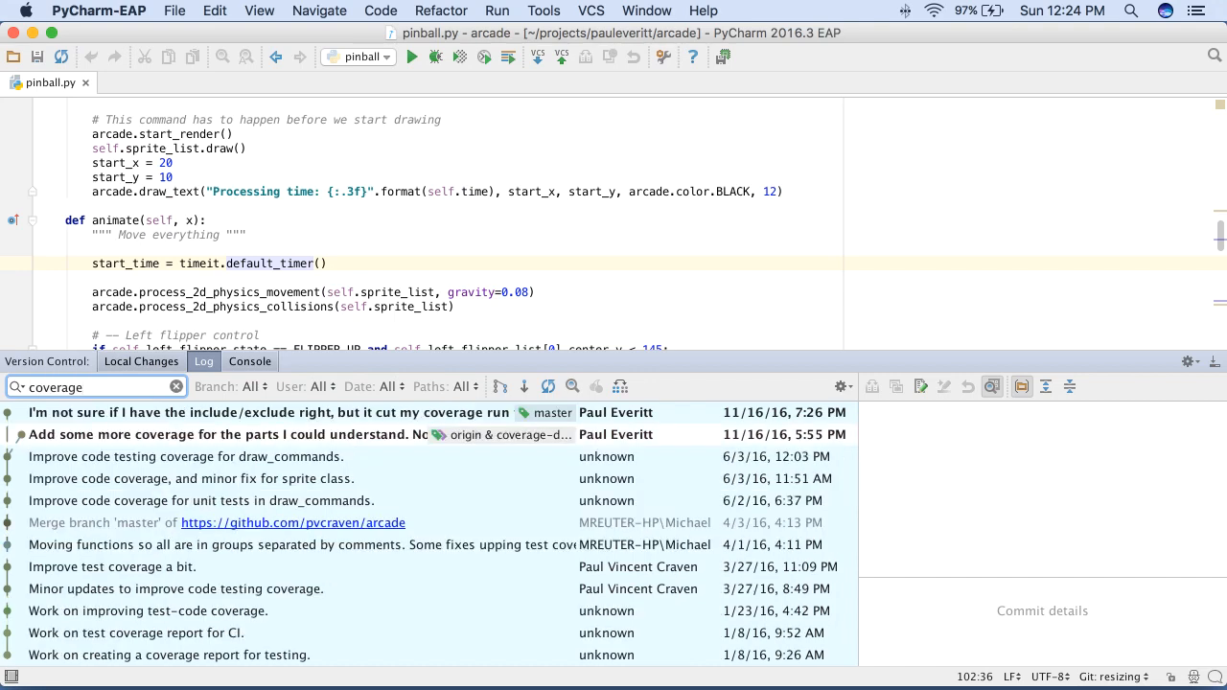
pyautogui.click(253, 387)
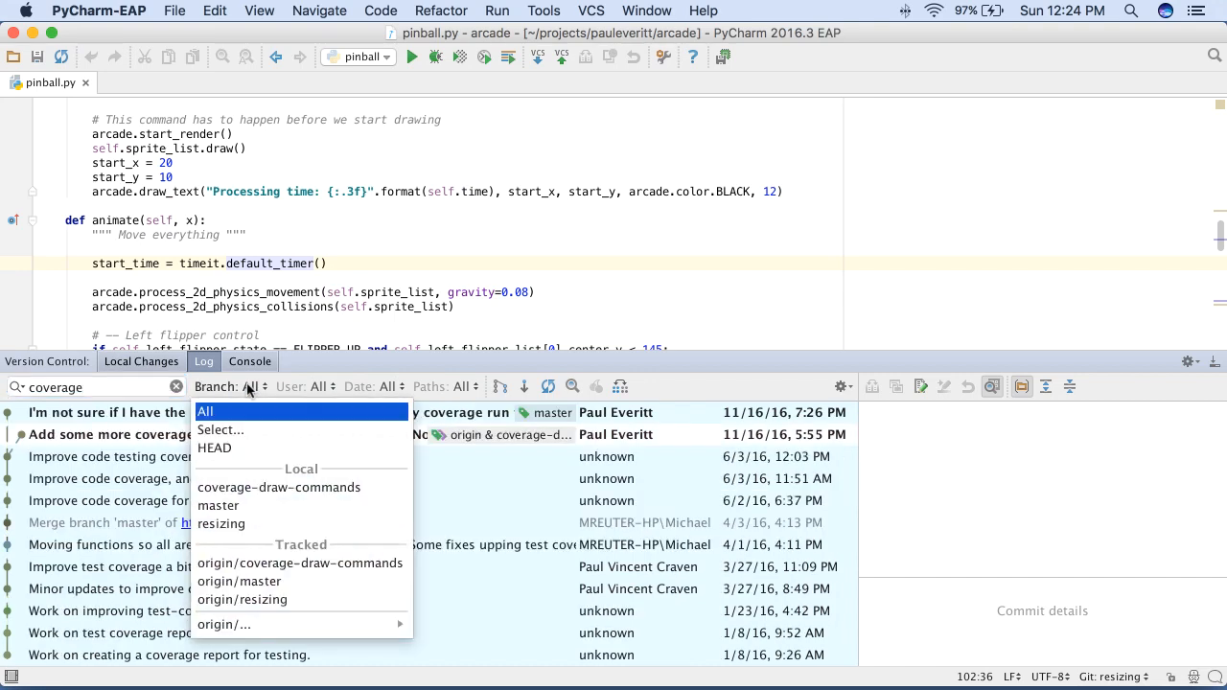
pyautogui.click(222, 523)
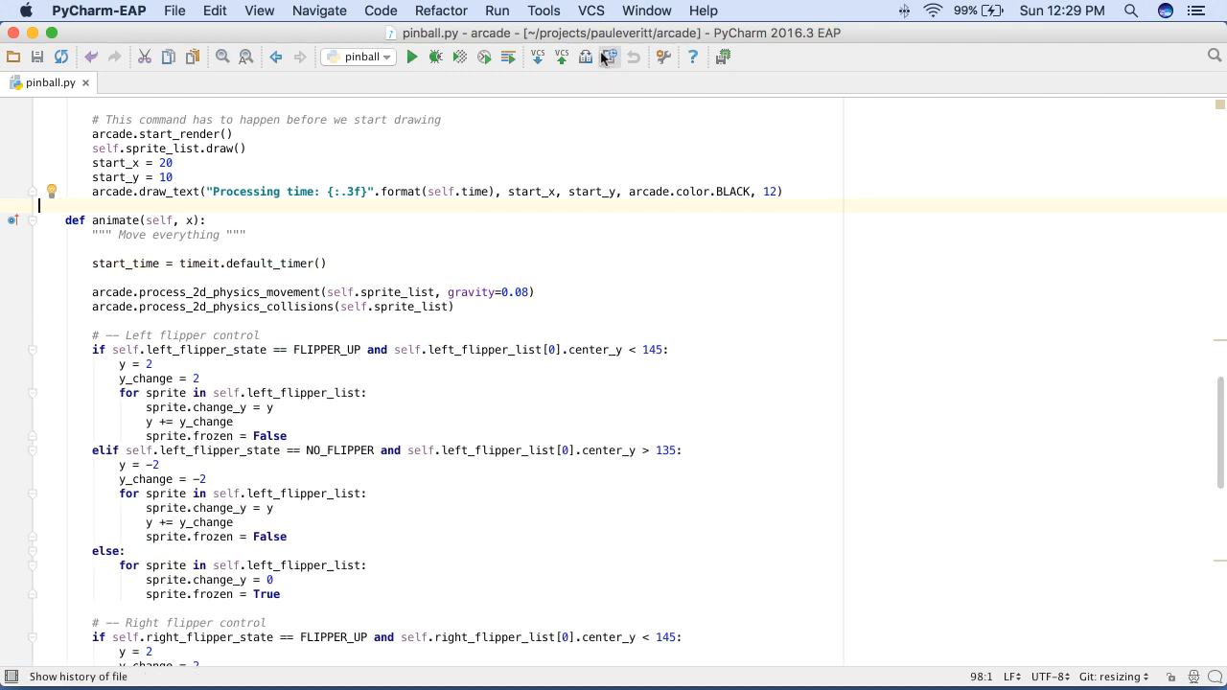
# - Show the configured Git remotes (single origin) via VCS > Git and dismiss the list
pyautogui.click(591, 12)
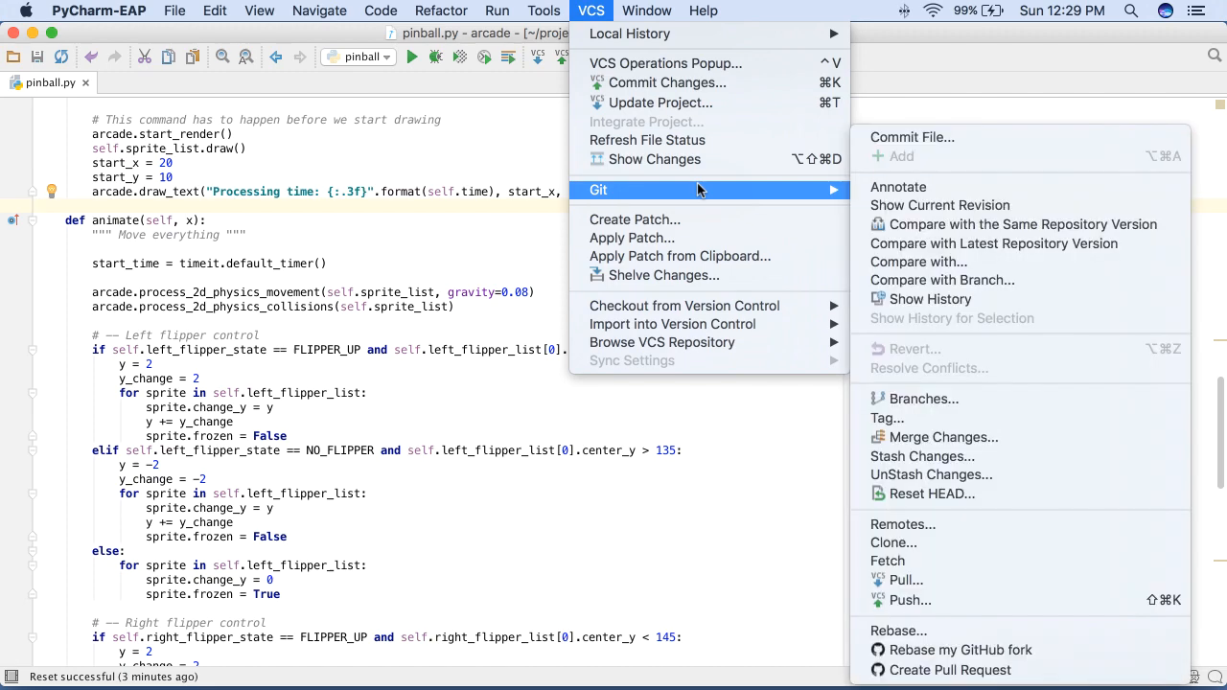
pyautogui.moveTo(966, 525)
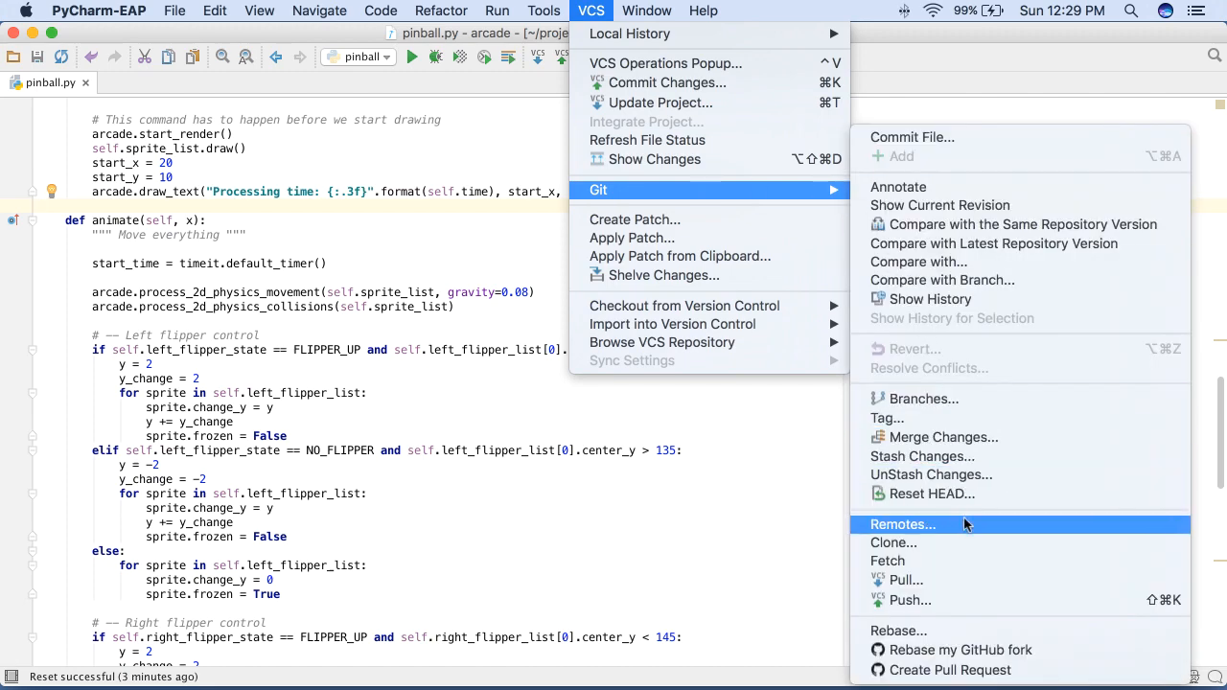
pyautogui.click(901, 525)
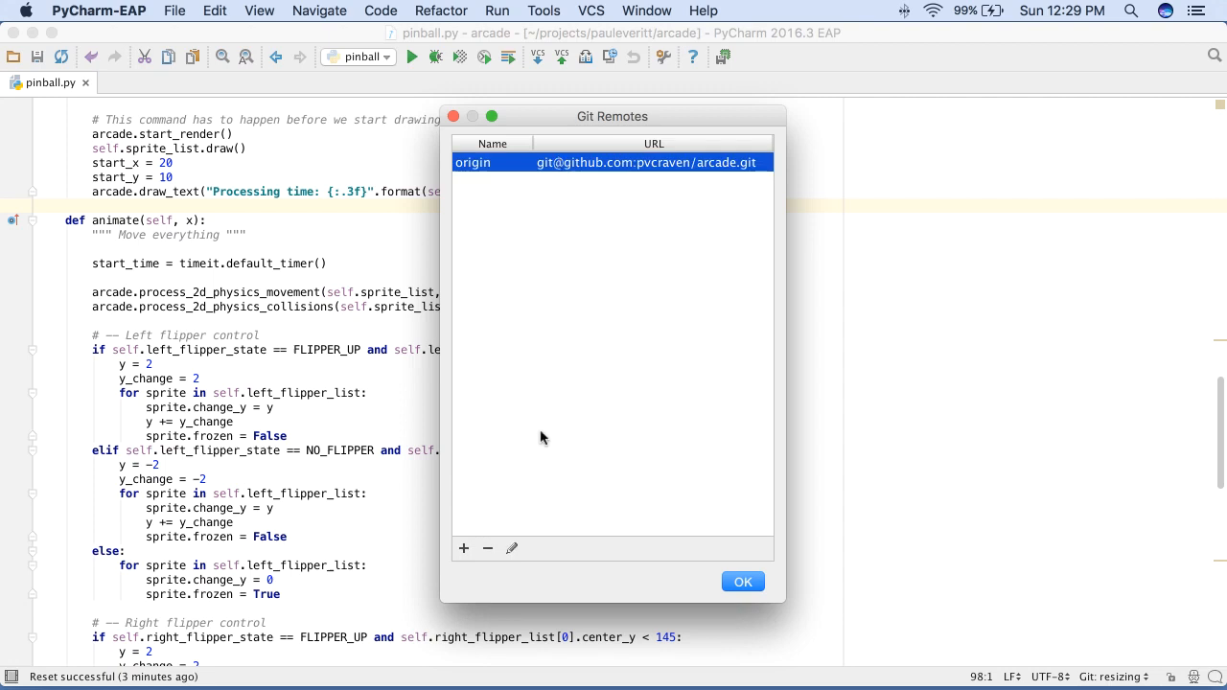
pyautogui.click(510, 549)
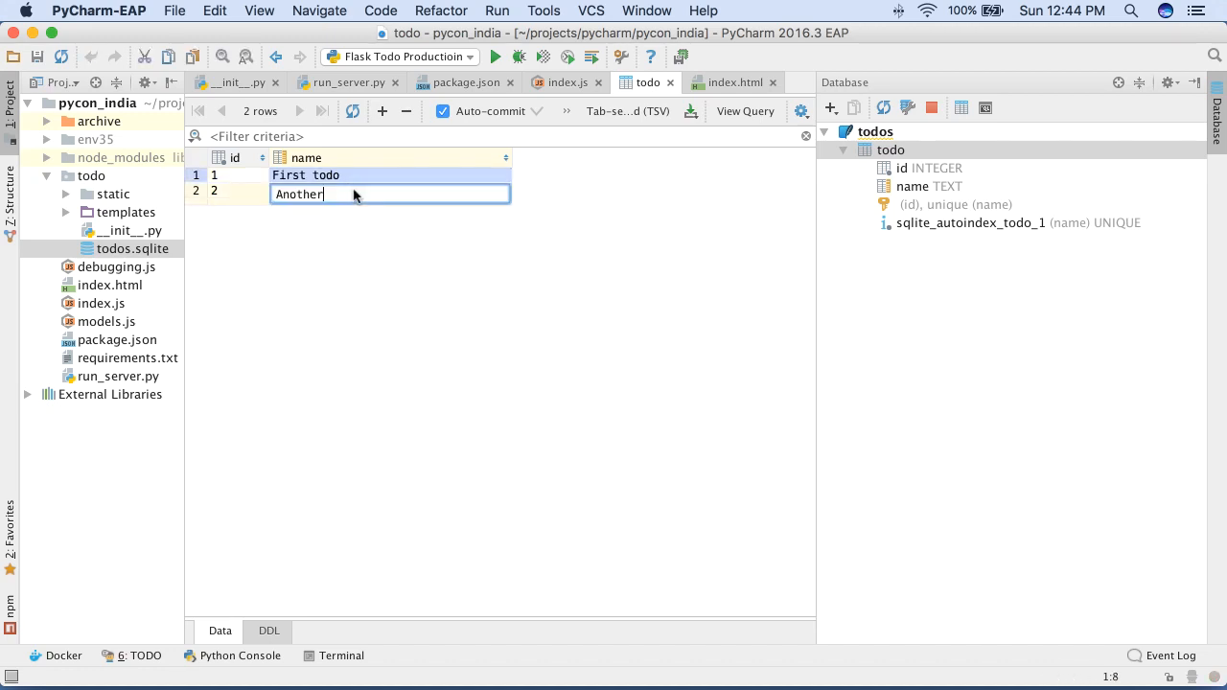
# - Append 'item' to the second row's name cell so it reads 'Another item'
pyautogui.write('item')
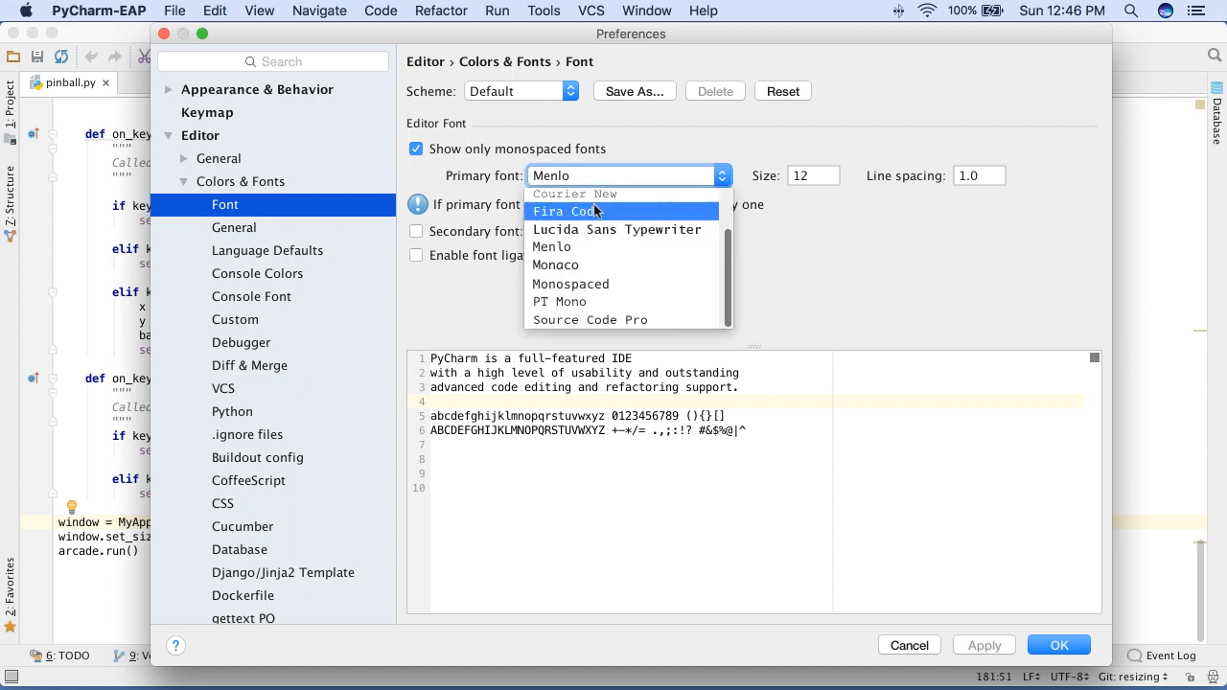
# - Set Fira Code as the editor font with ligatures enabled and view pinball.py's == comparison
pyautogui.click(567, 211)
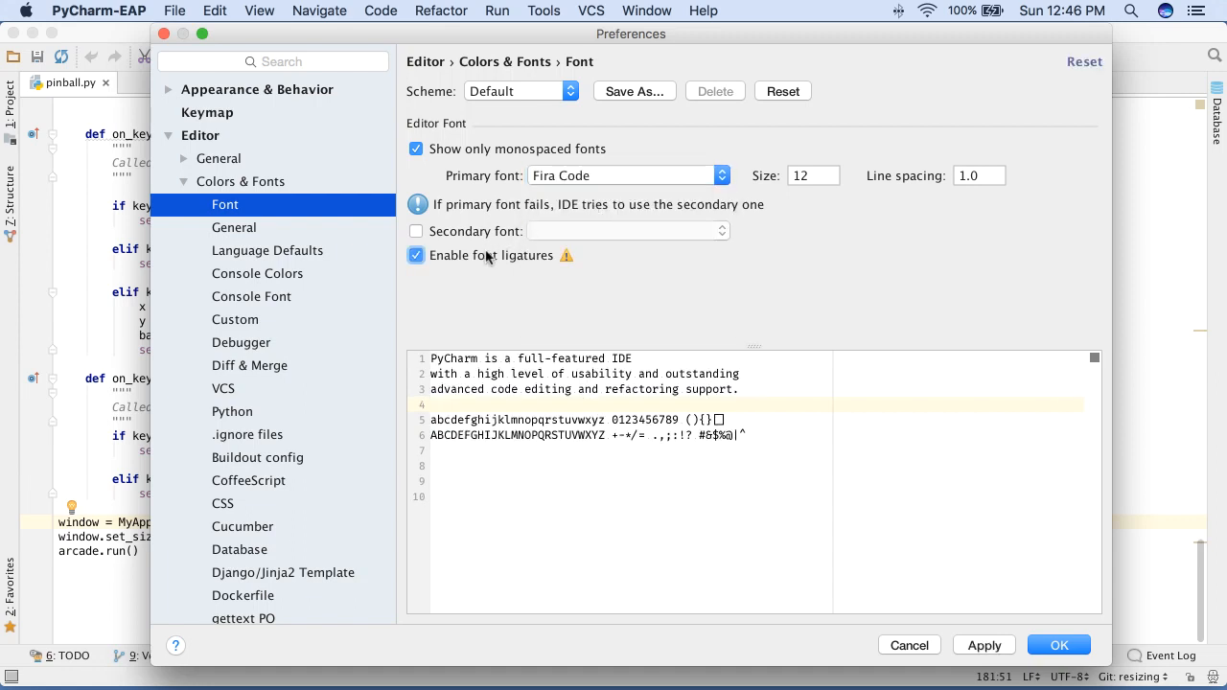
pyautogui.click(1059, 645)
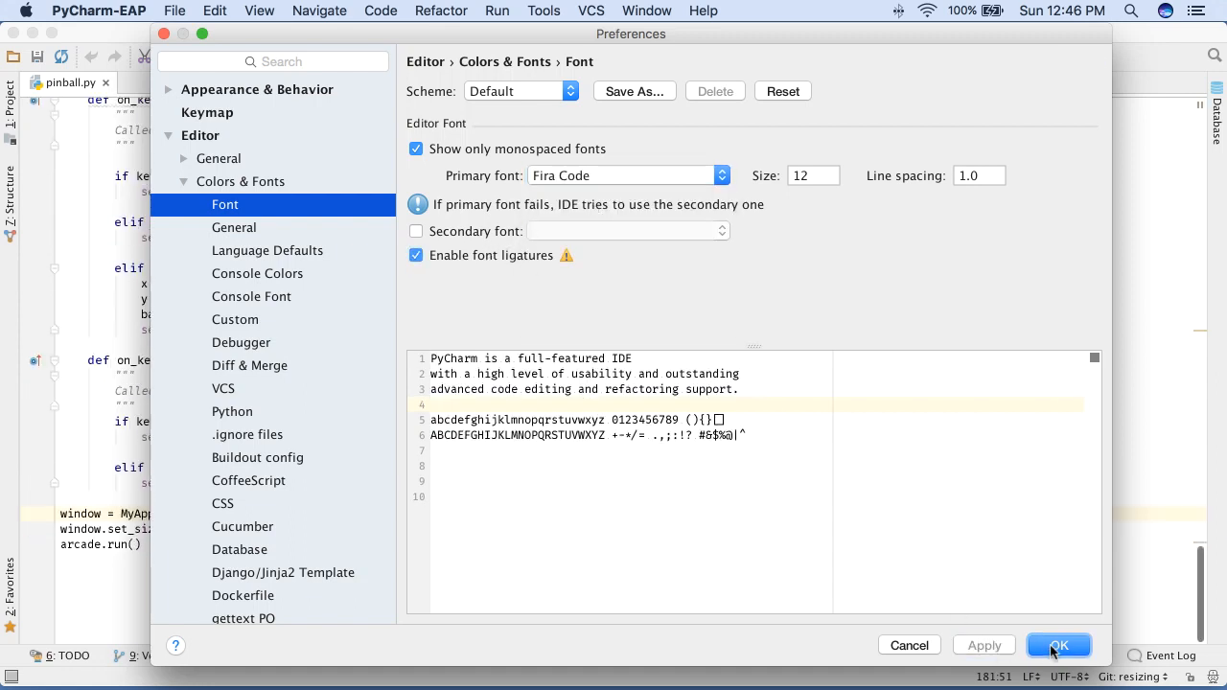
pyautogui.click(1059, 644)
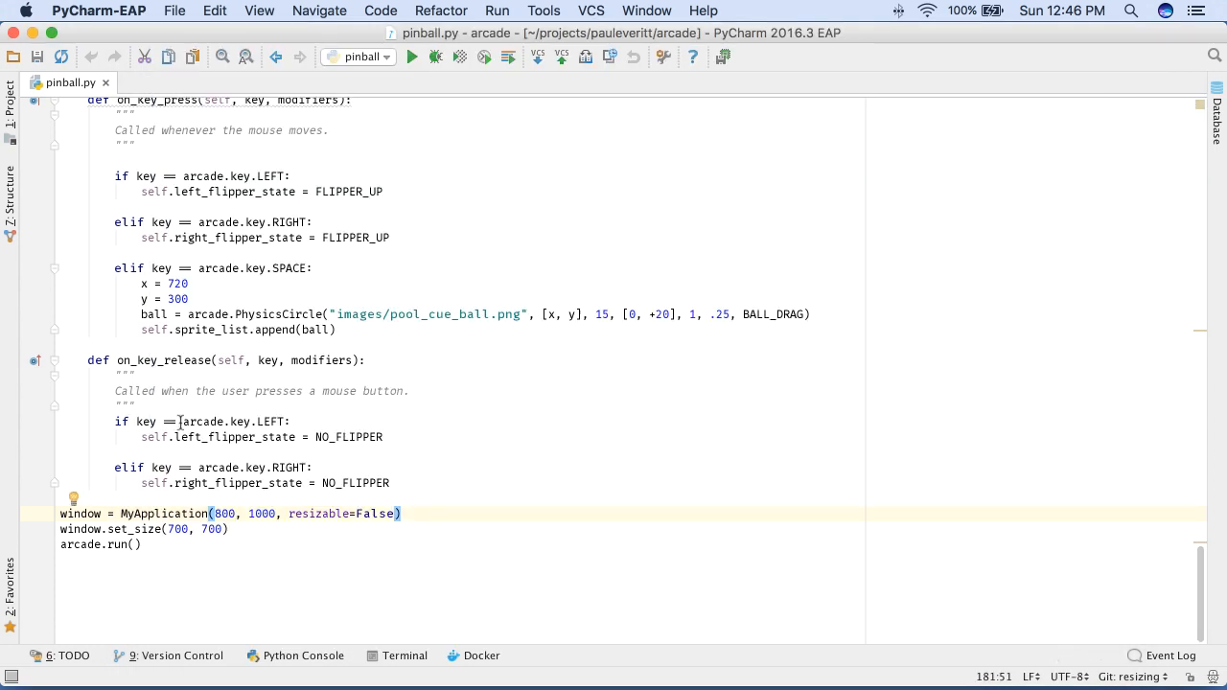
pyautogui.click(163, 422)
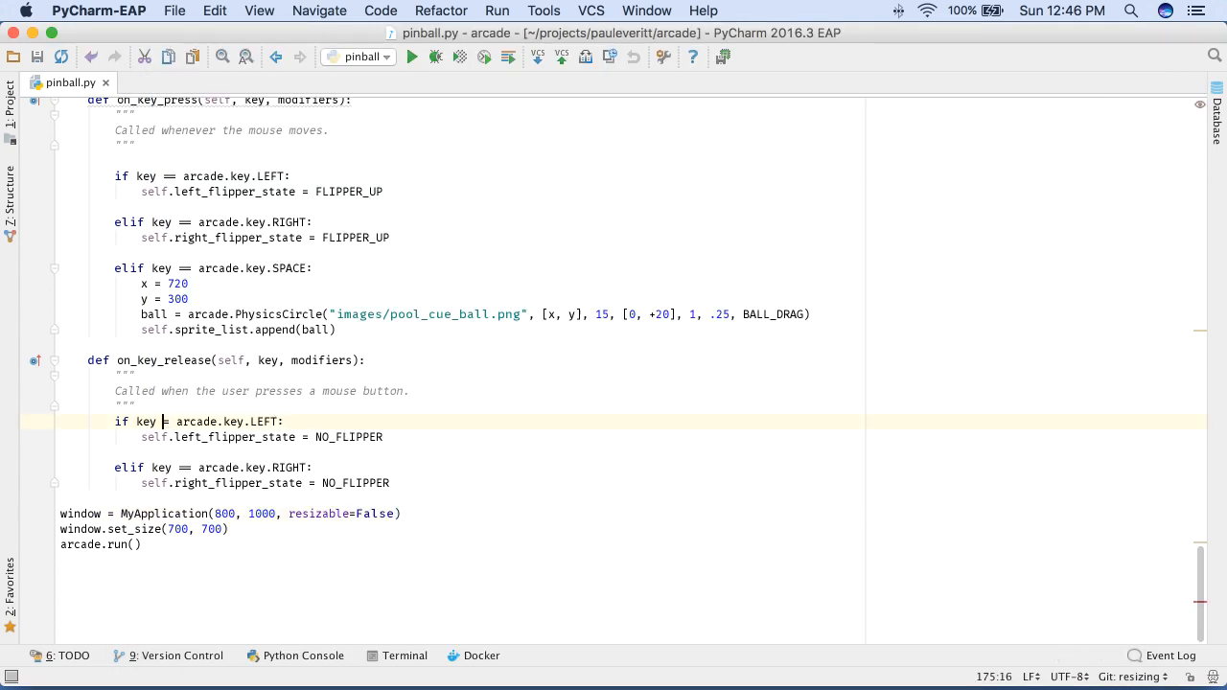